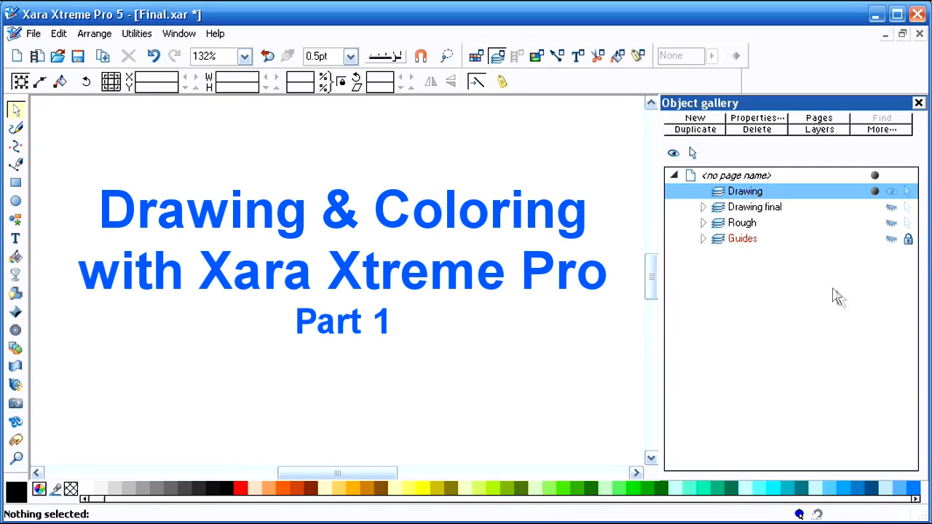
Import the cartoon-man rough 06.jpg from the Roughs folder
{"action": "left_click", "coordinate": [33, 34]}
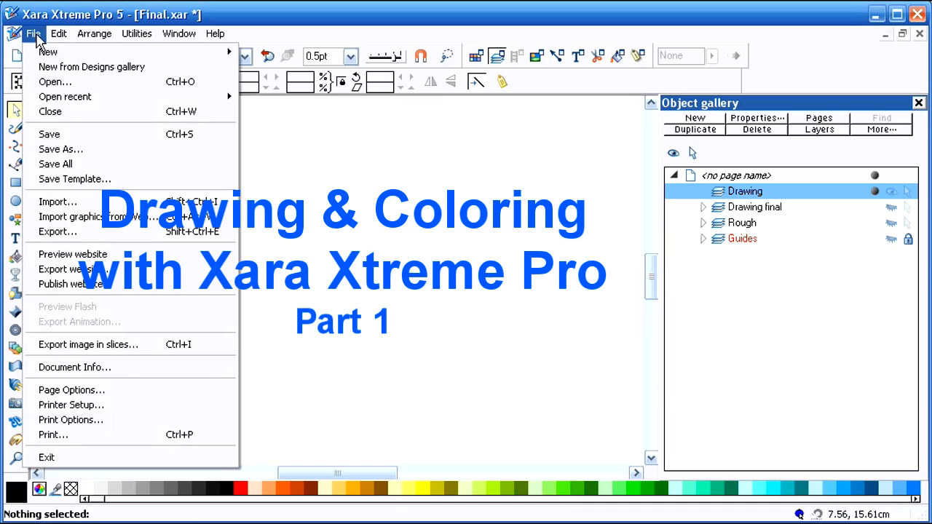
{"action": "mouse_move", "coordinate": [57, 202]}
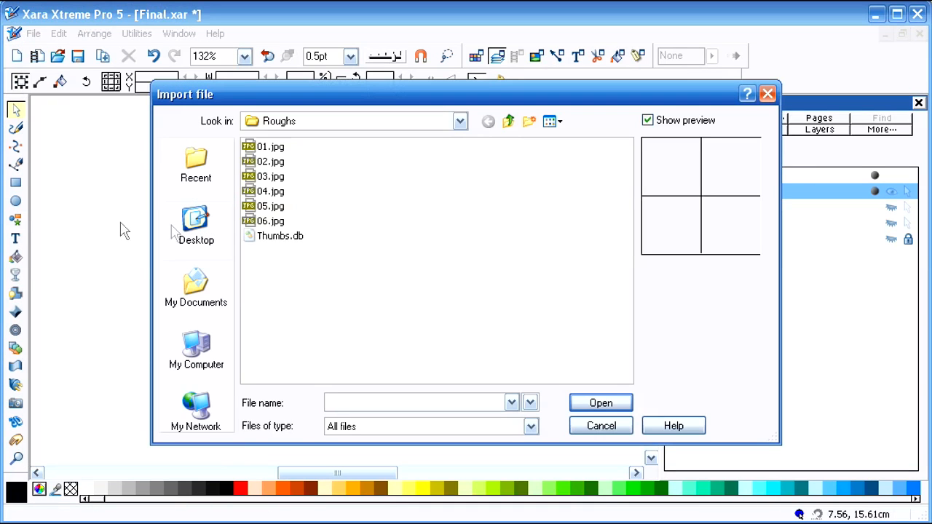
{"action": "left_click", "coordinate": [270, 221]}
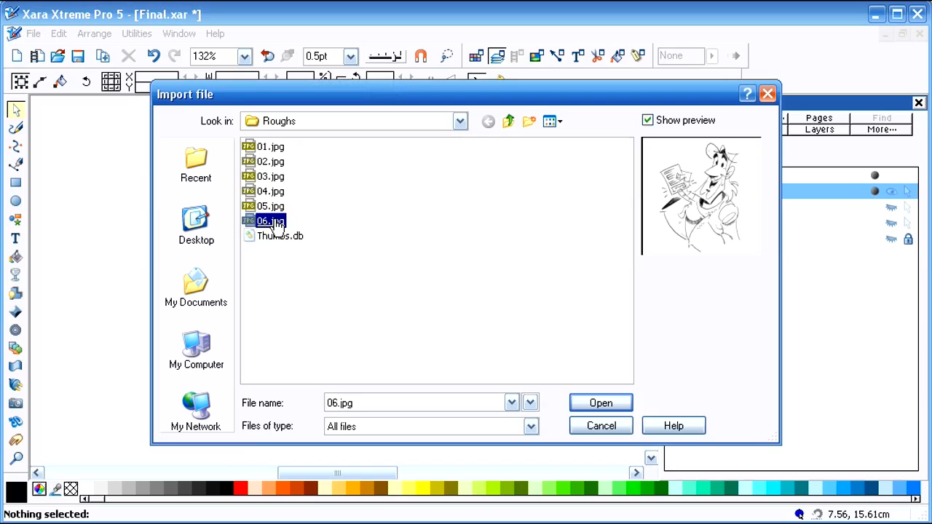
{"action": "mouse_move", "coordinate": [273, 225]}
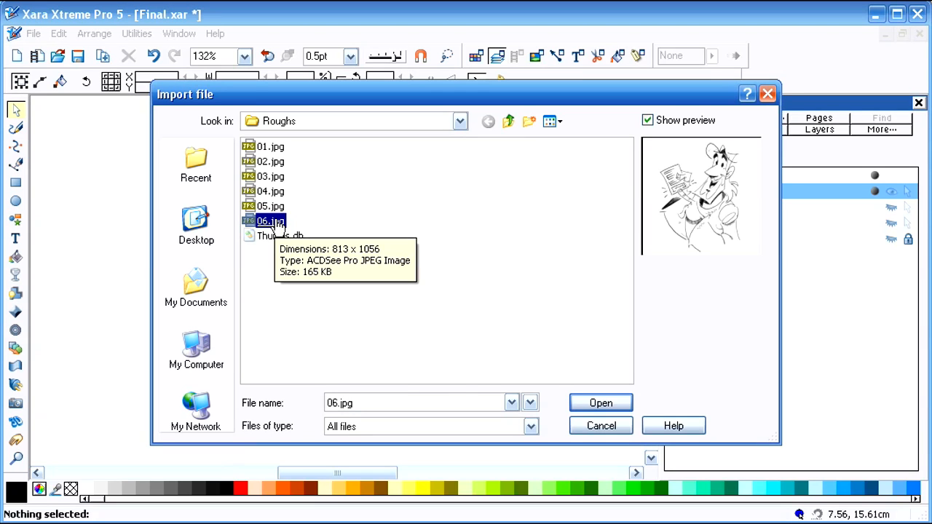
{"action": "mouse_move", "coordinate": [539, 255]}
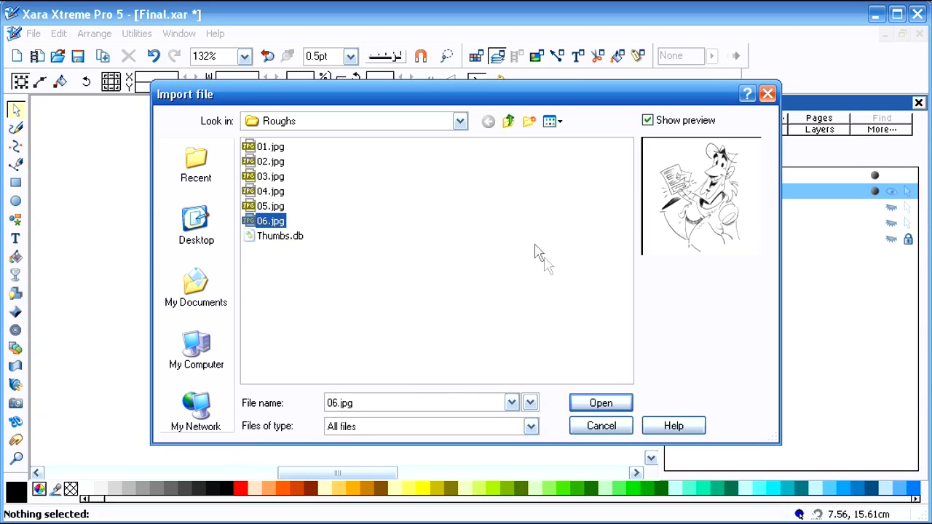
{"action": "left_click", "coordinate": [600, 426]}
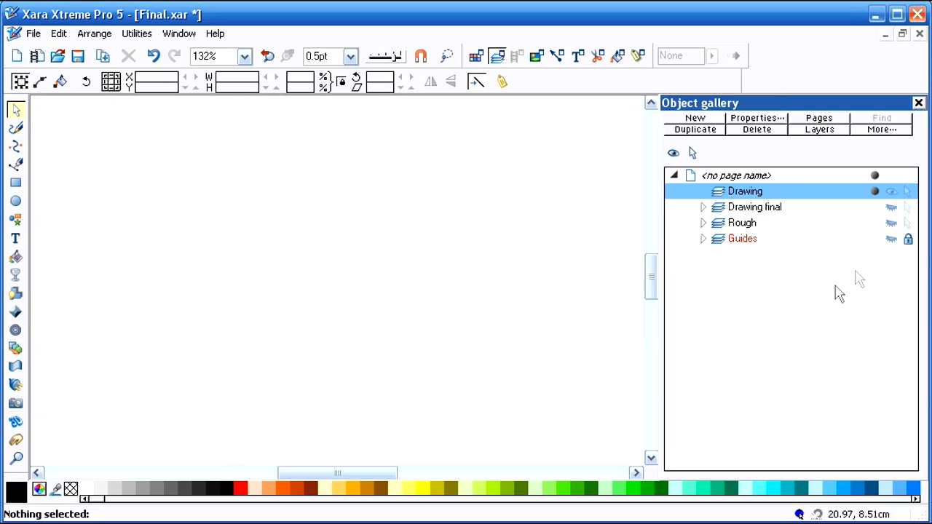
Drop the imported 06.jpg sketch onto the page and select it
{"action": "left_click", "coordinate": [890, 223]}
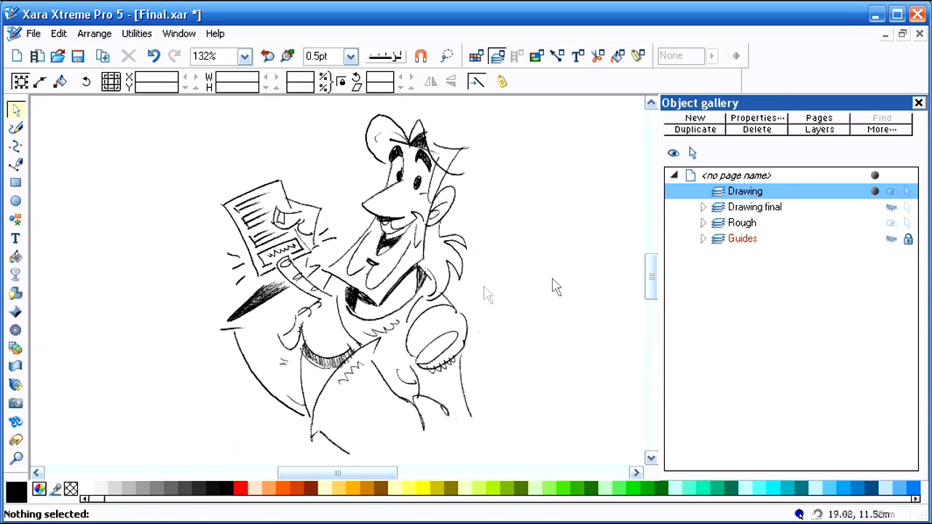
{"action": "mouse_move", "coordinate": [378, 336]}
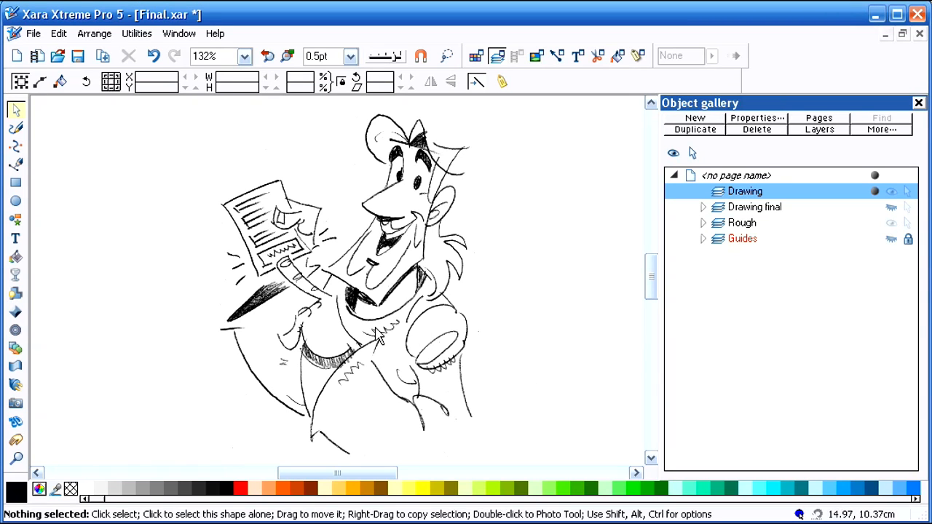
{"action": "left_click", "coordinate": [385, 335]}
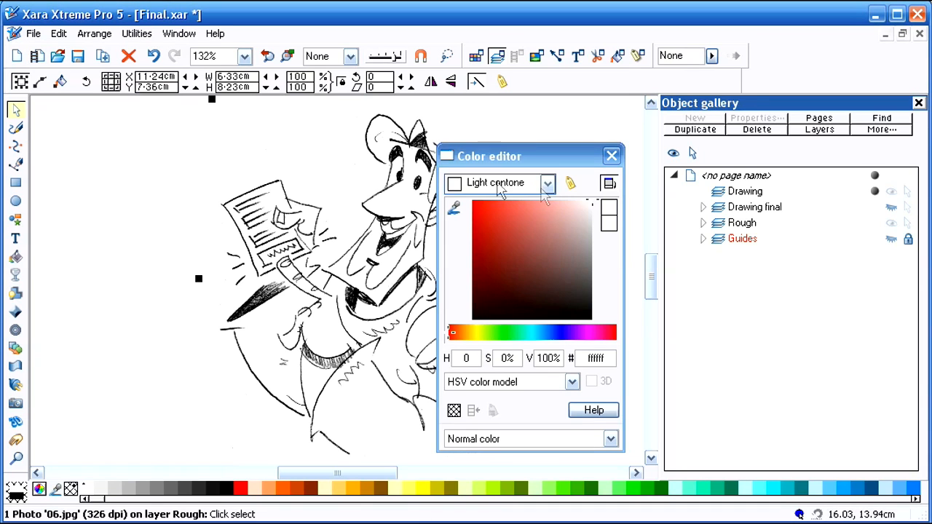
Recolour the sketch's dark contone to light blue, hex 5fcaff, in the Color editor
{"action": "left_click", "coordinate": [548, 183]}
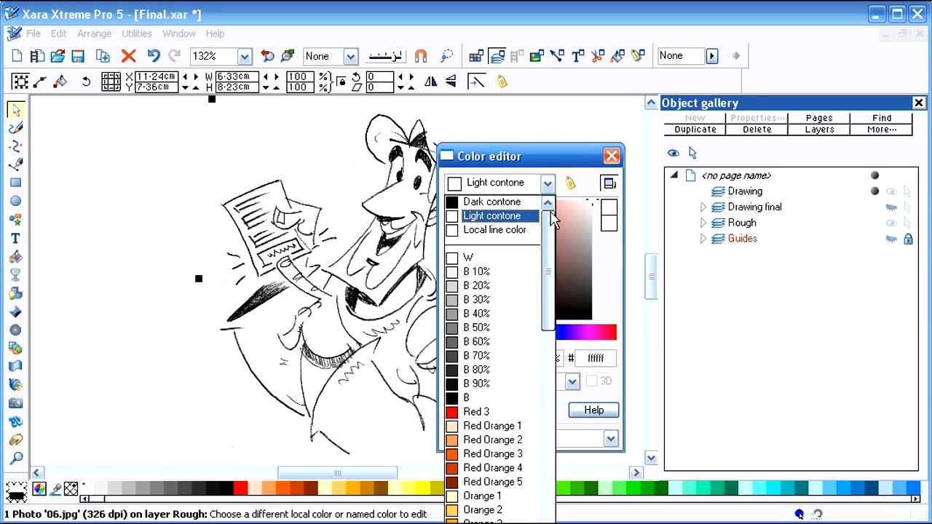
{"action": "left_click", "coordinate": [493, 202]}
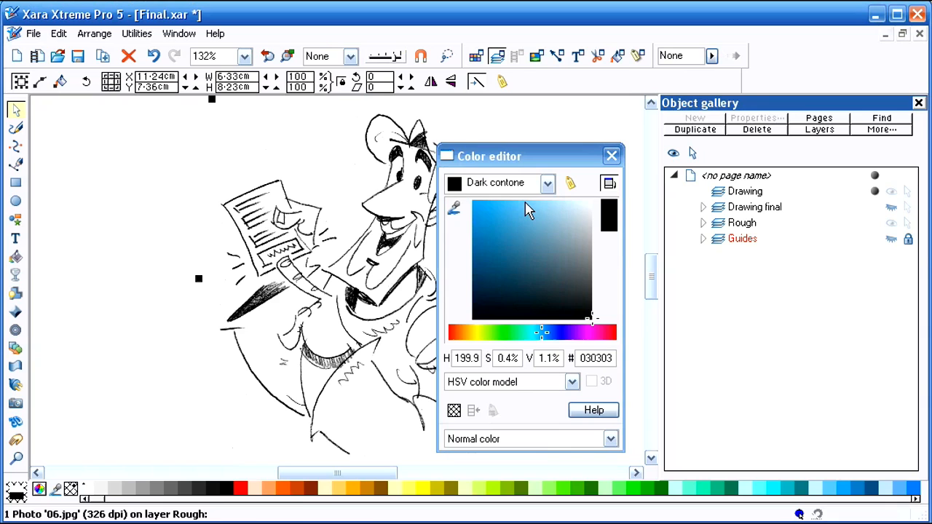
{"action": "mouse_move", "coordinate": [586, 290]}
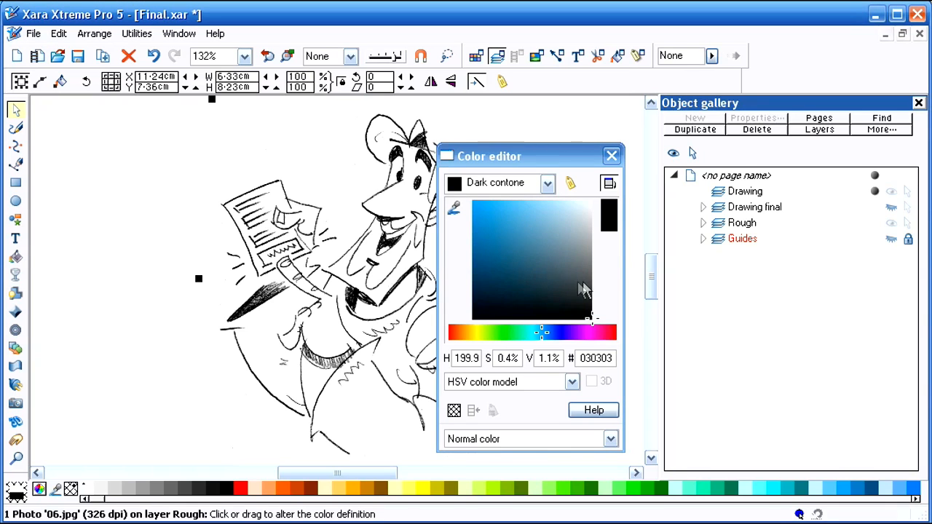
{"action": "mouse_move", "coordinate": [517, 237]}
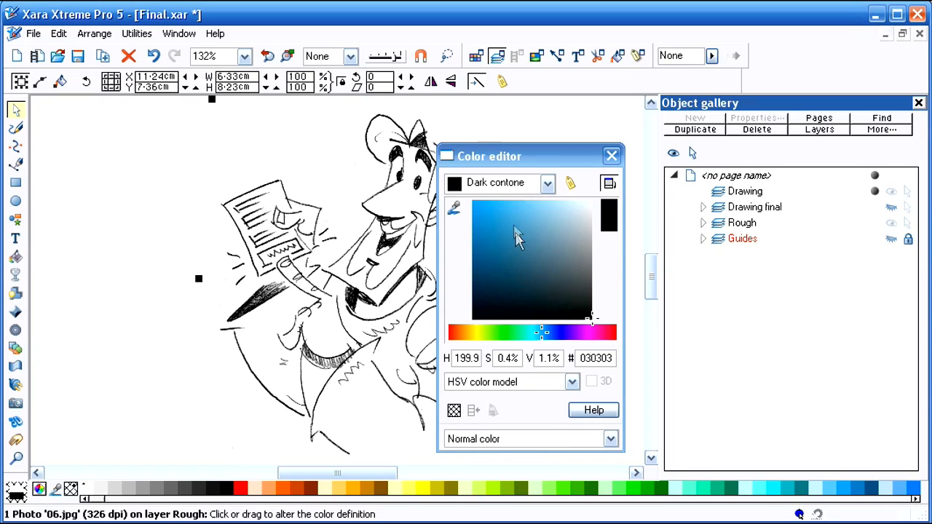
{"action": "left_click", "coordinate": [531, 213]}
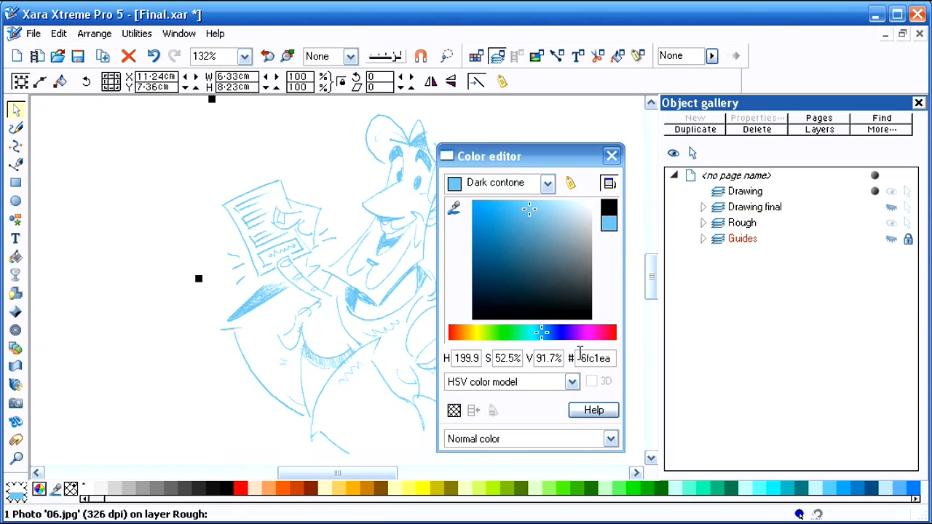
{"action": "triple_click", "coordinate": [595, 358]}
{"action": "type", "text": "5"}
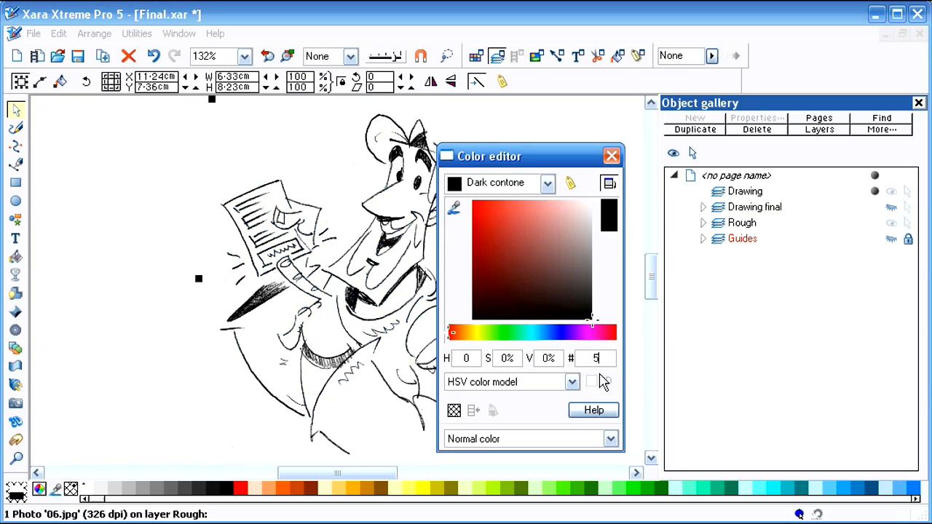
{"action": "type", "text": "fc"}
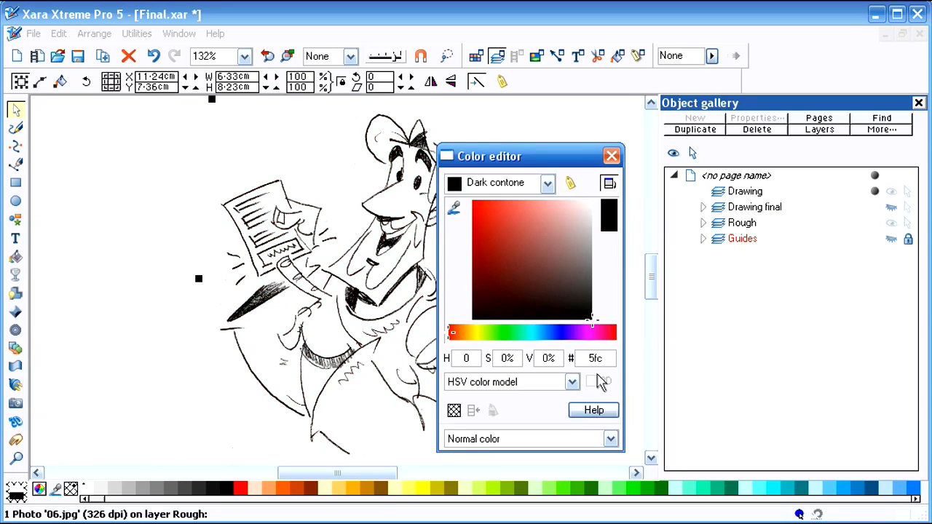
{"action": "type", "text": "aff"}
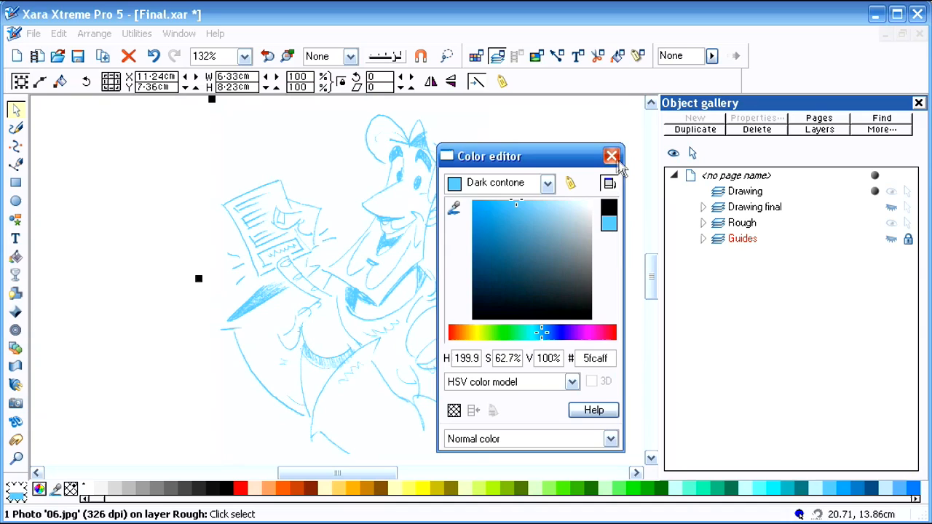
{"action": "left_click", "coordinate": [611, 156]}
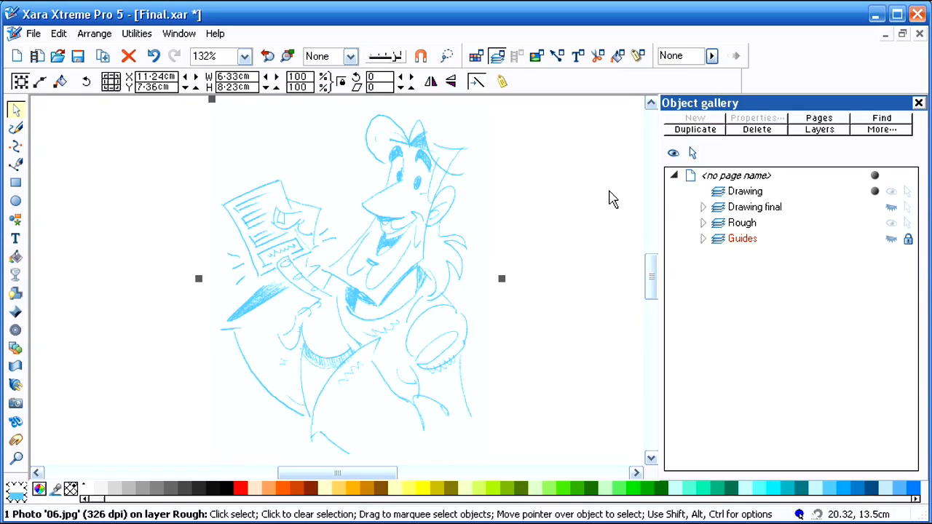
Deselect the sketch and make Drawing the current layer above the locked Rough layer
{"action": "left_click", "coordinate": [610, 282]}
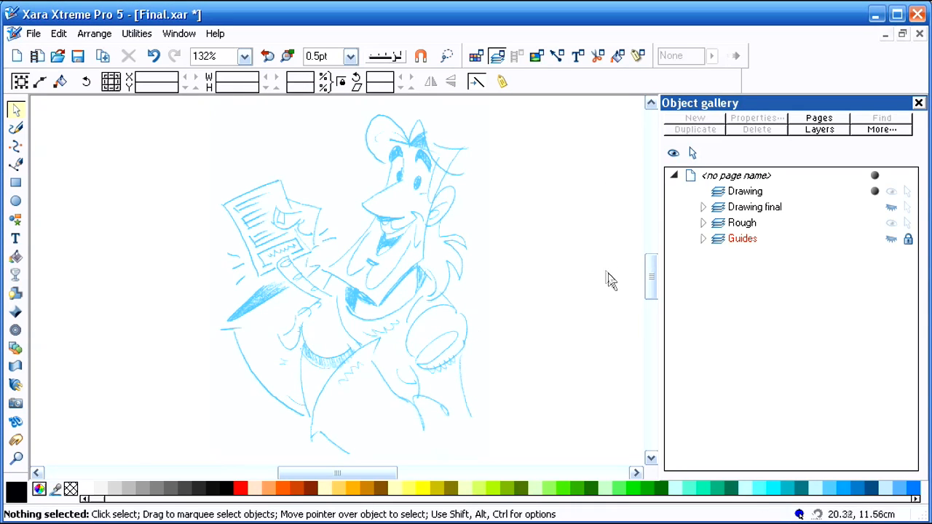
{"action": "mouse_move", "coordinate": [628, 259]}
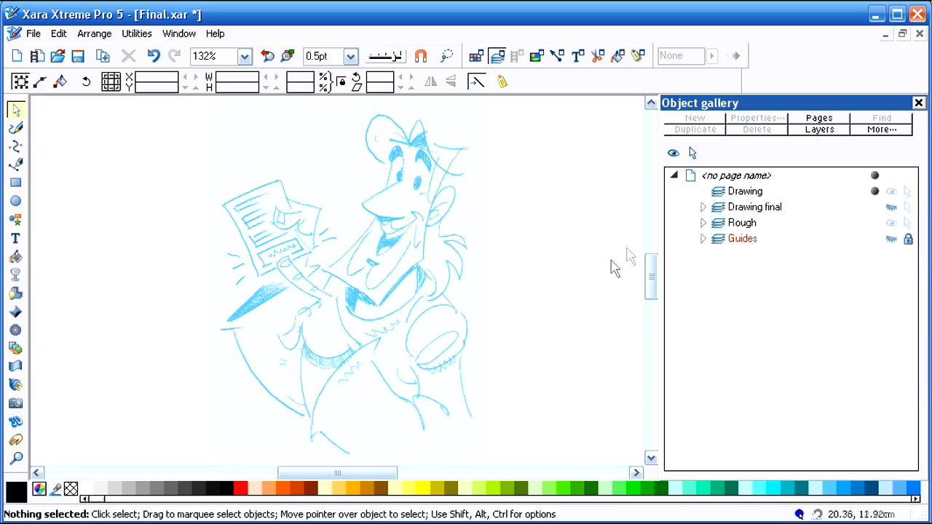
{"action": "mouse_move", "coordinate": [910, 230]}
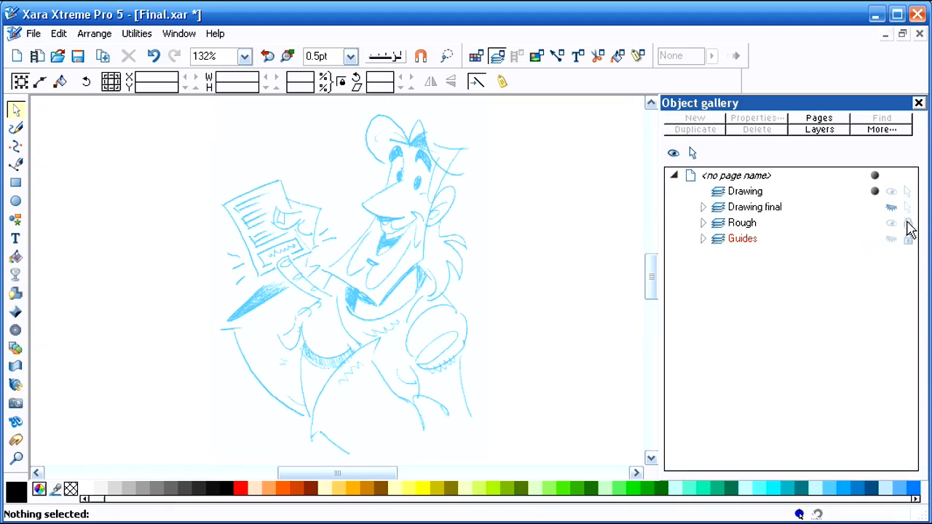
{"action": "mouse_move", "coordinate": [907, 224]}
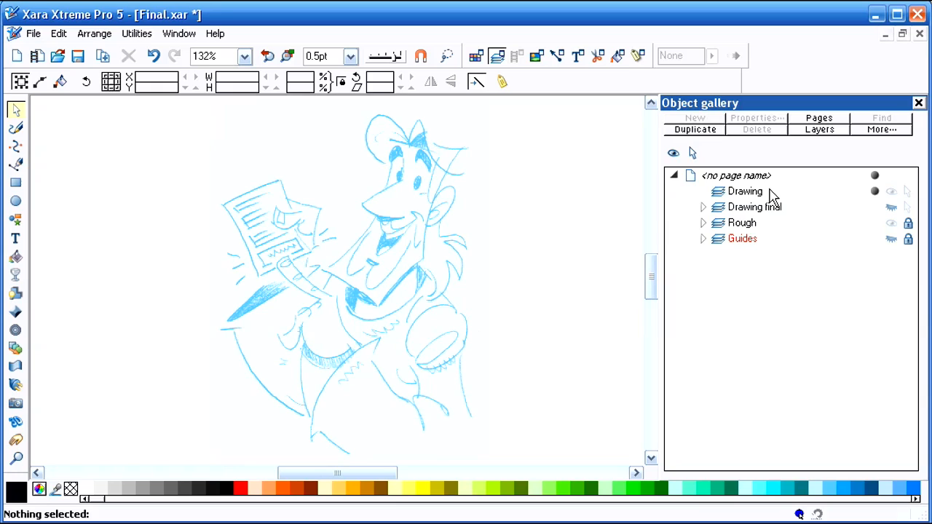
{"action": "left_click", "coordinate": [745, 191]}
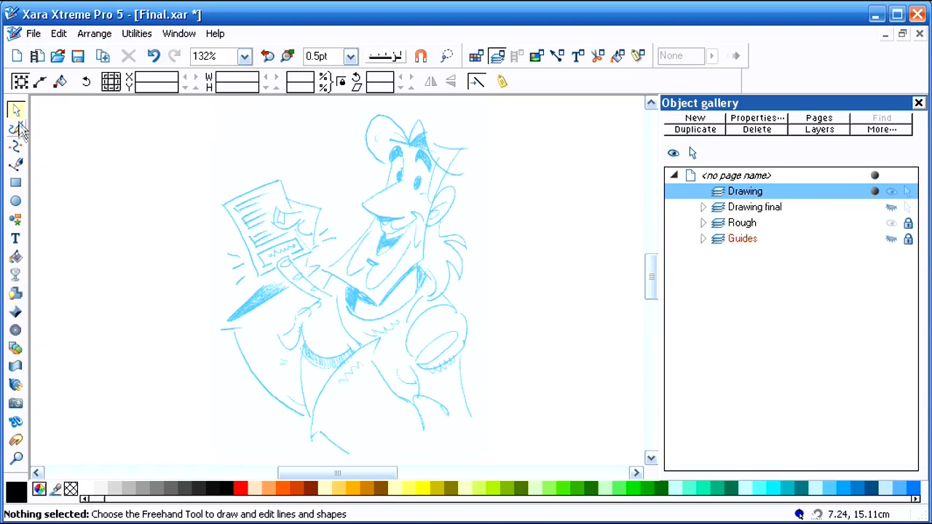
Select the Freehand tool and apply the tapered Convex 2 stroke shape from the Line gallery
{"action": "left_click", "coordinate": [16, 129]}
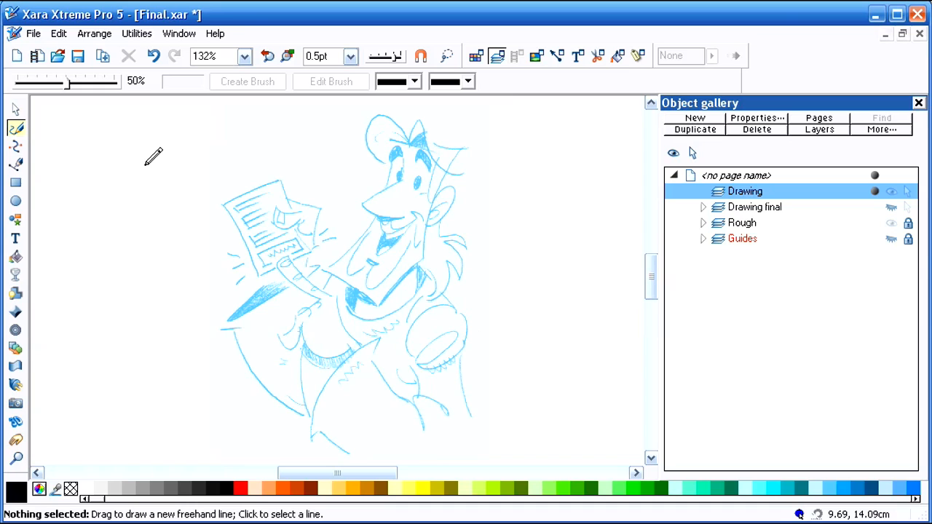
{"action": "mouse_move", "coordinate": [568, 91]}
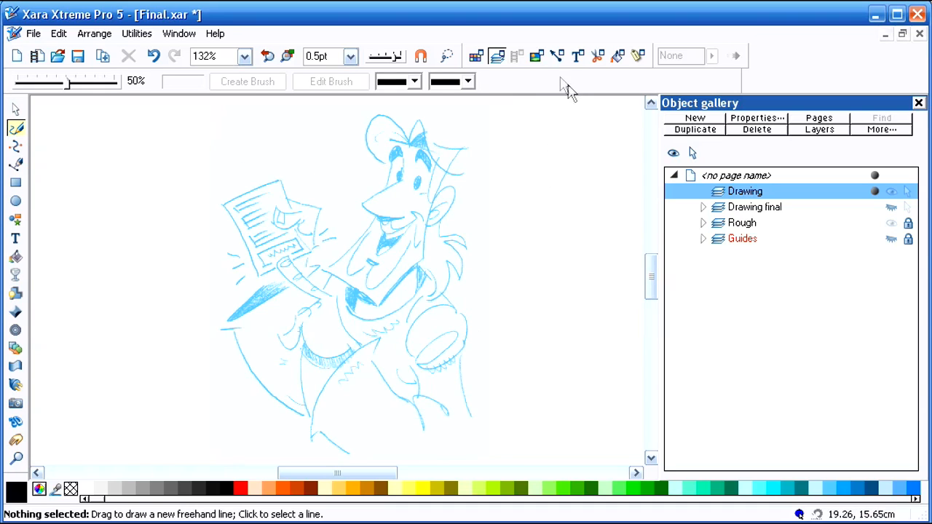
{"action": "left_click", "coordinate": [557, 56]}
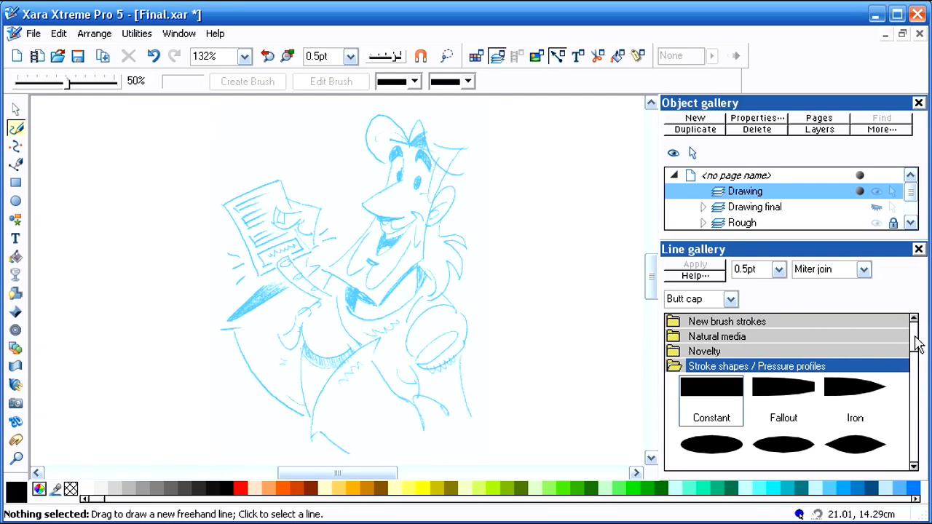
{"action": "scroll", "scroll_direction": "down", "scroll_amount": 3}
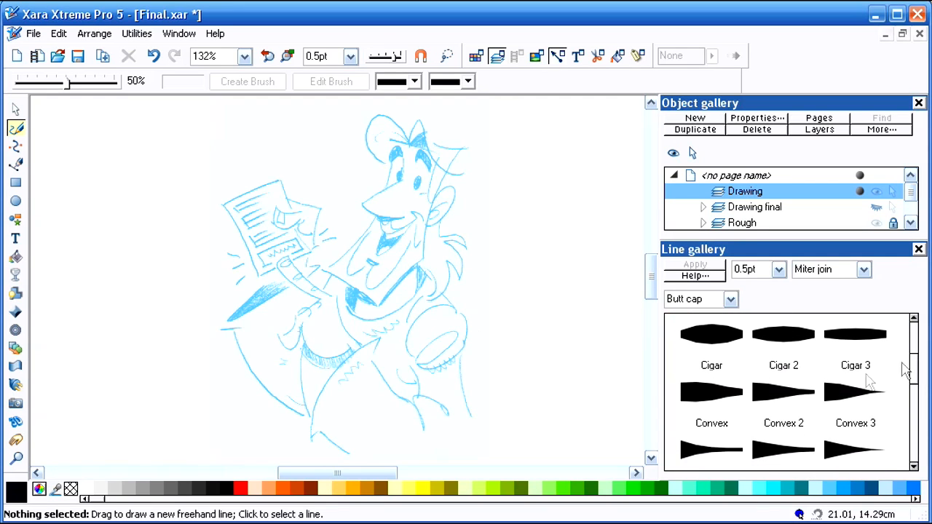
{"action": "left_click", "coordinate": [783, 393]}
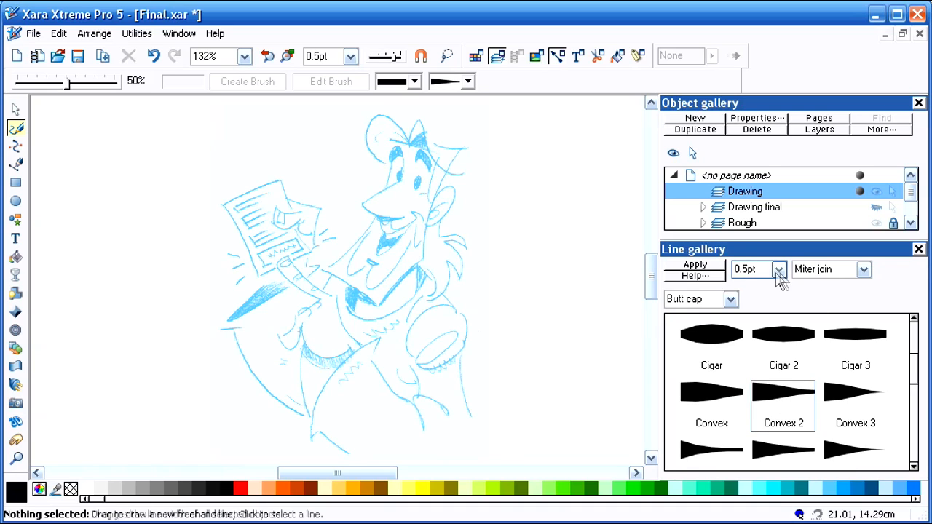
Set the line width to 3pt and keep the Miter join
{"action": "left_click", "coordinate": [778, 270]}
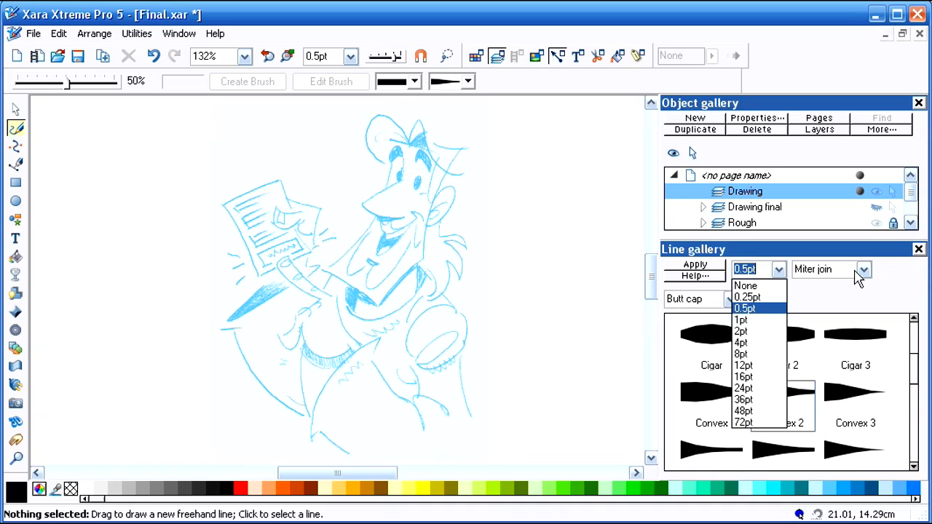
{"action": "left_click", "coordinate": [741, 319]}
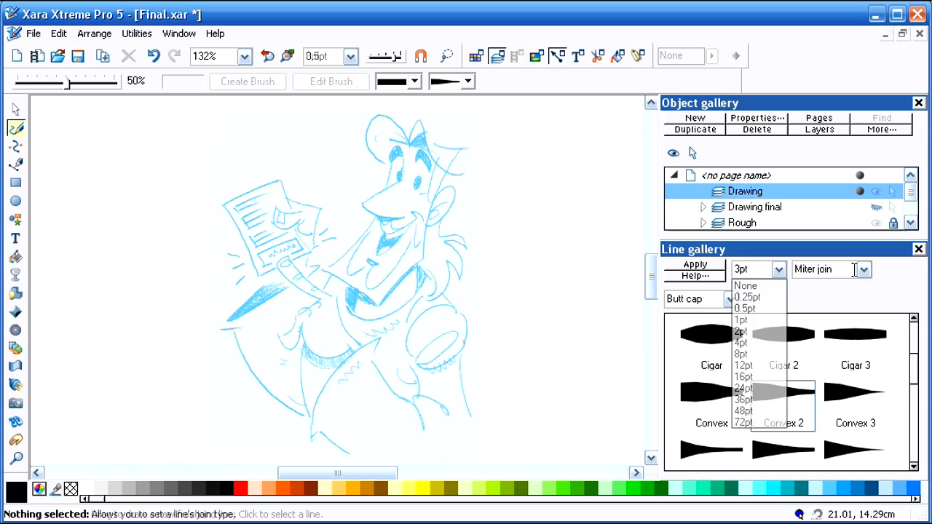
{"action": "left_click", "coordinate": [741, 319]}
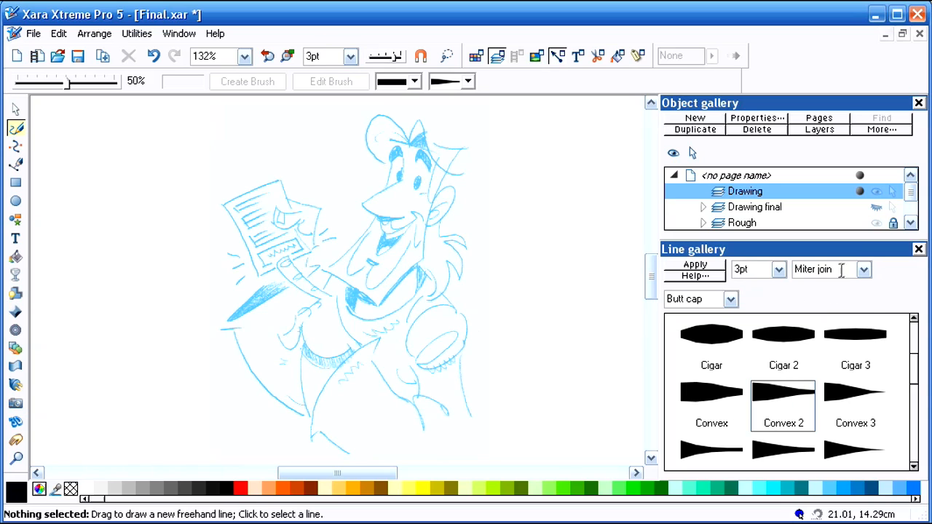
{"action": "left_click", "coordinate": [863, 269]}
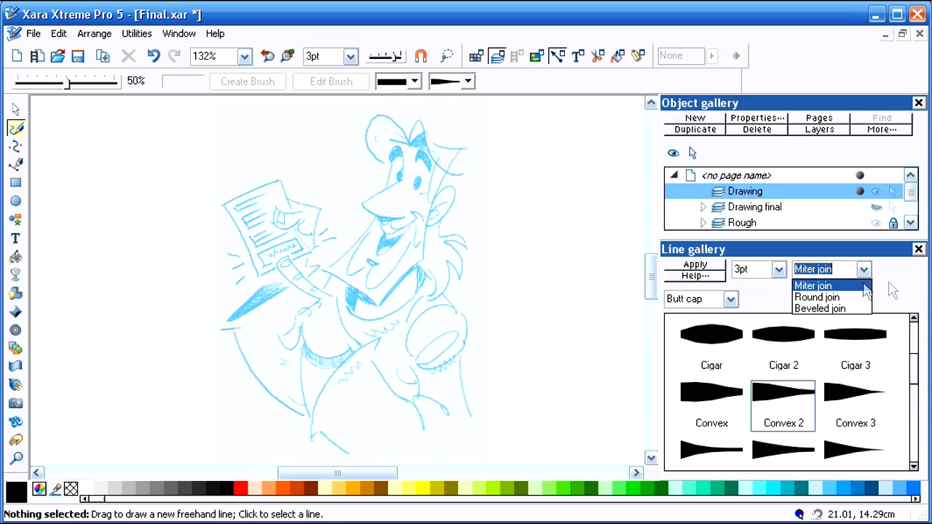
{"action": "left_click", "coordinate": [811, 285]}
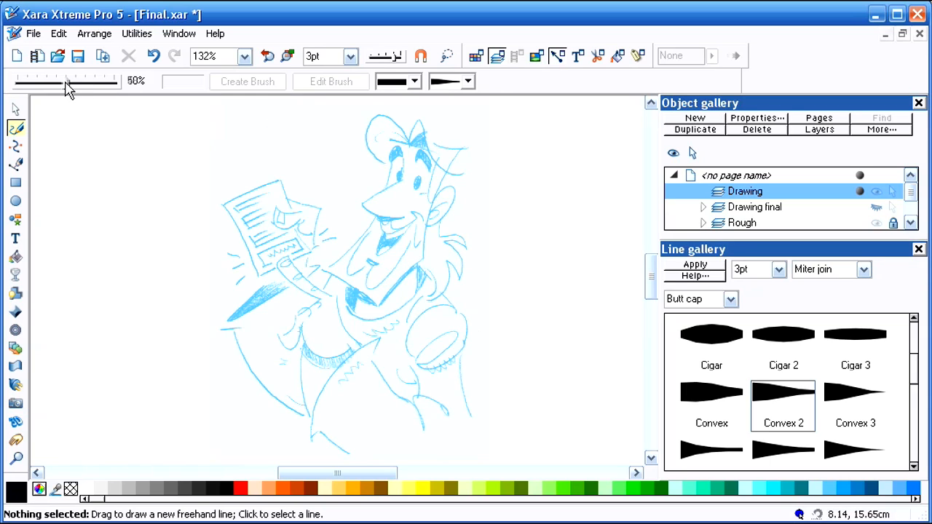
Lower freehand smoothing to 25% and zoom in on the character's head
{"action": "left_click_drag", "start_coordinate": [70, 82], "coordinate": [45, 82]}
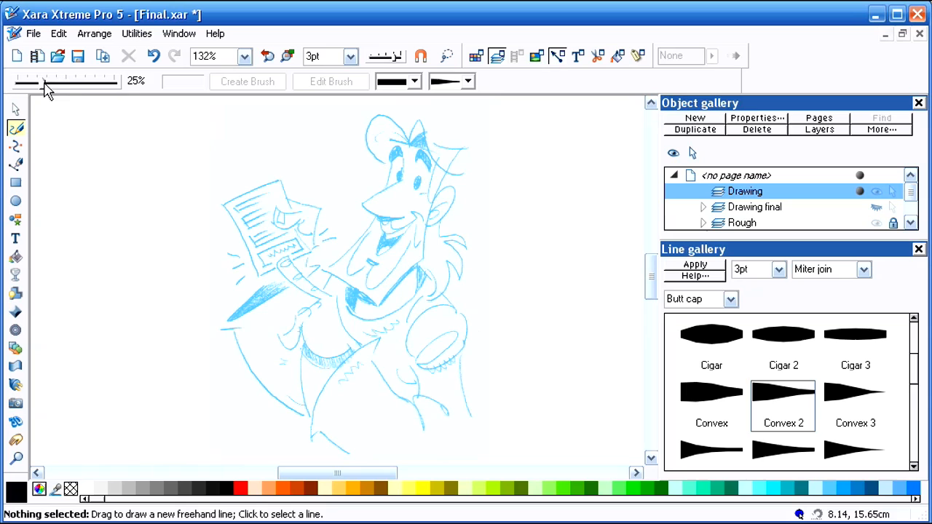
{"action": "mouse_move", "coordinate": [139, 87]}
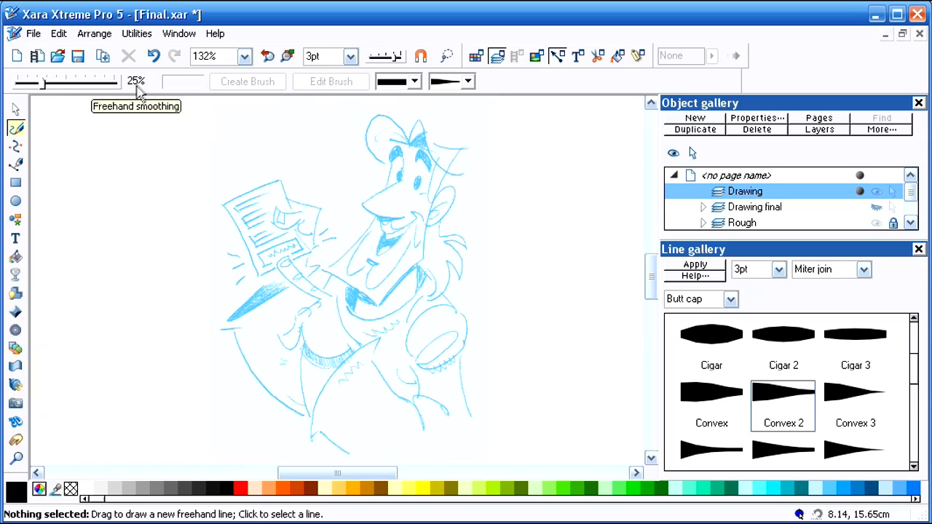
{"action": "mouse_move", "coordinate": [568, 275]}
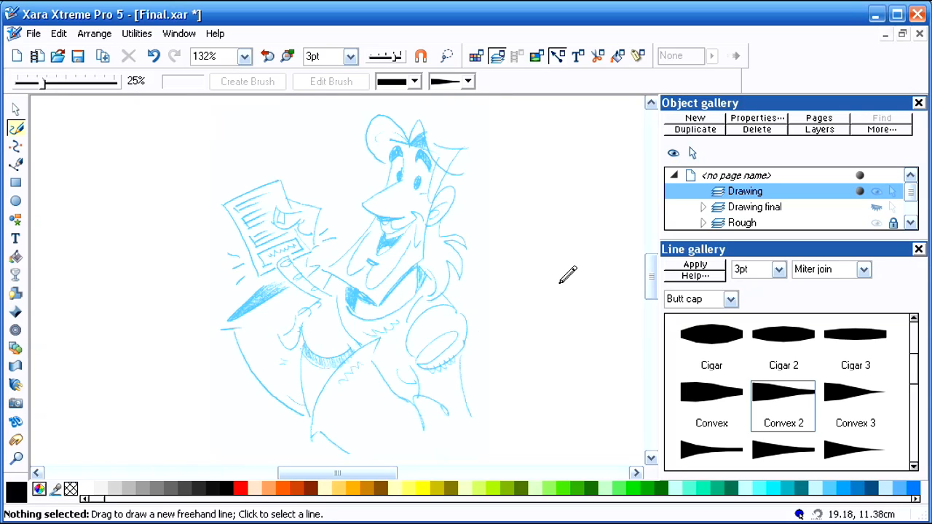
{"action": "mouse_move", "coordinate": [562, 273]}
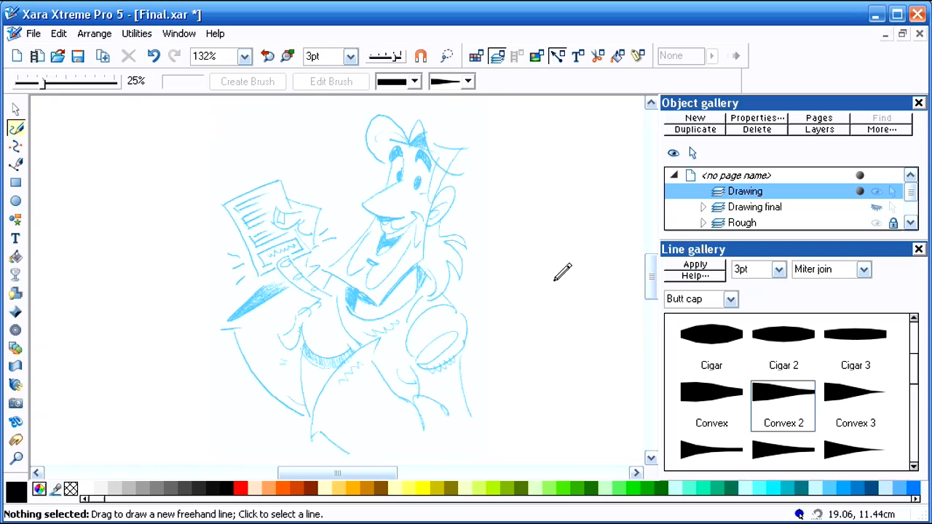
{"action": "mouse_move", "coordinate": [571, 244]}
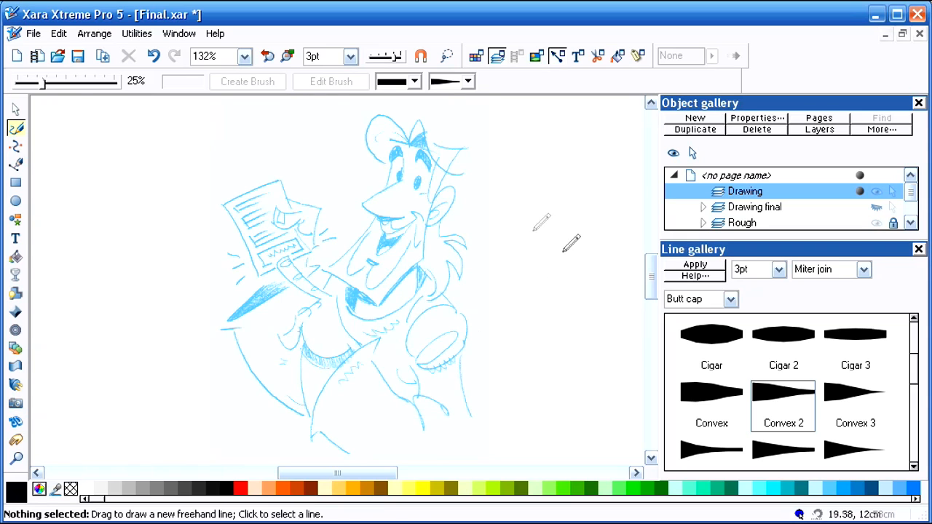
{"action": "left_click_drag", "start_coordinate": [317, 108], "coordinate": [436, 259]}
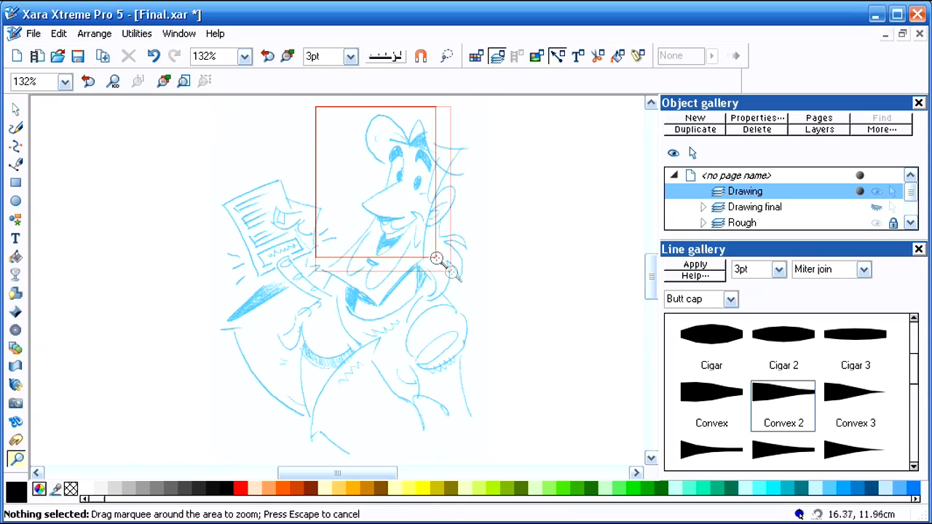
{"action": "left_click_drag", "start_coordinate": [315, 108], "coordinate": [449, 271]}
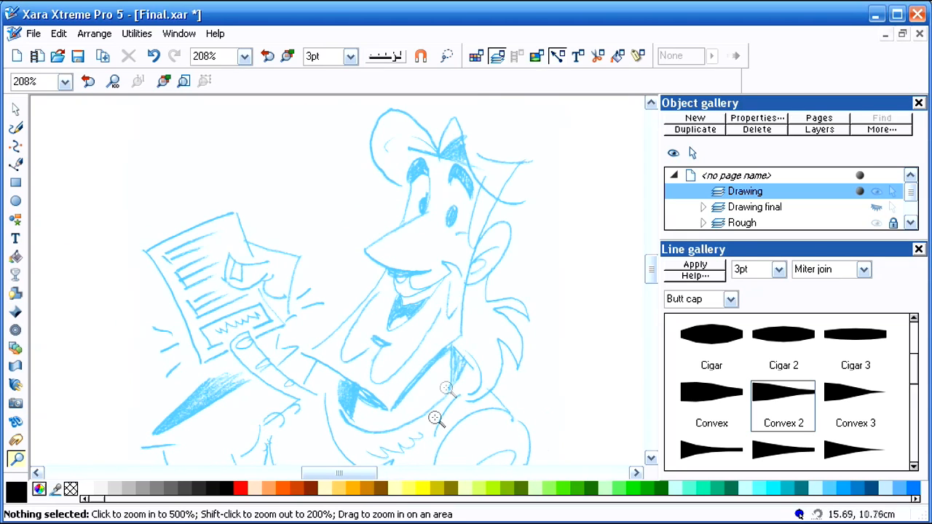
Draw a tapered black freehand stroke along the top of the nose
{"action": "left_click", "coordinate": [15, 128]}
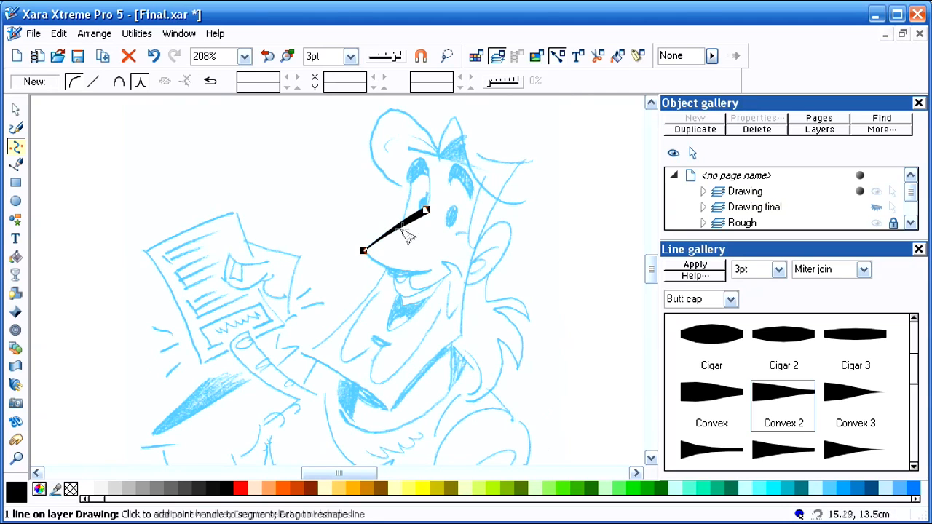
Switch back to the Freehand tool and draw the curved stroke under the nose
{"action": "left_click", "coordinate": [15, 147]}
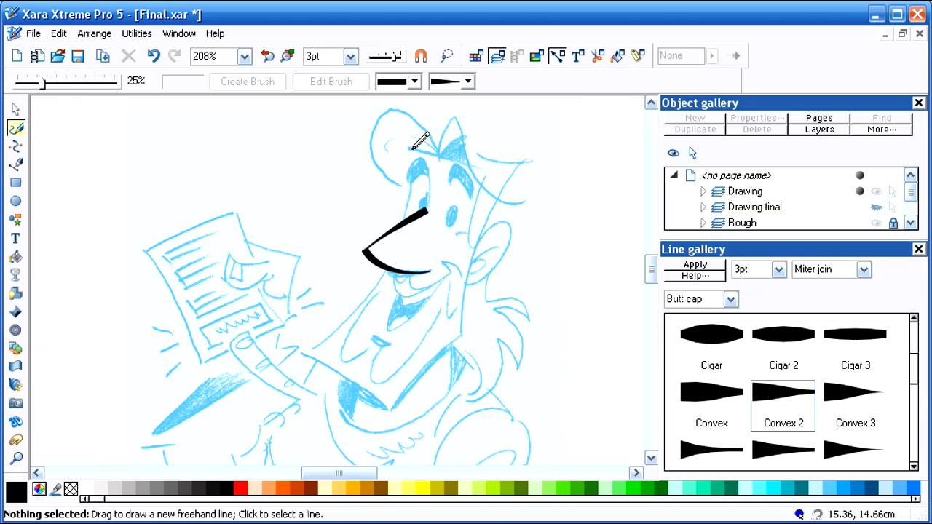
{"action": "mouse_move", "coordinate": [415, 215]}
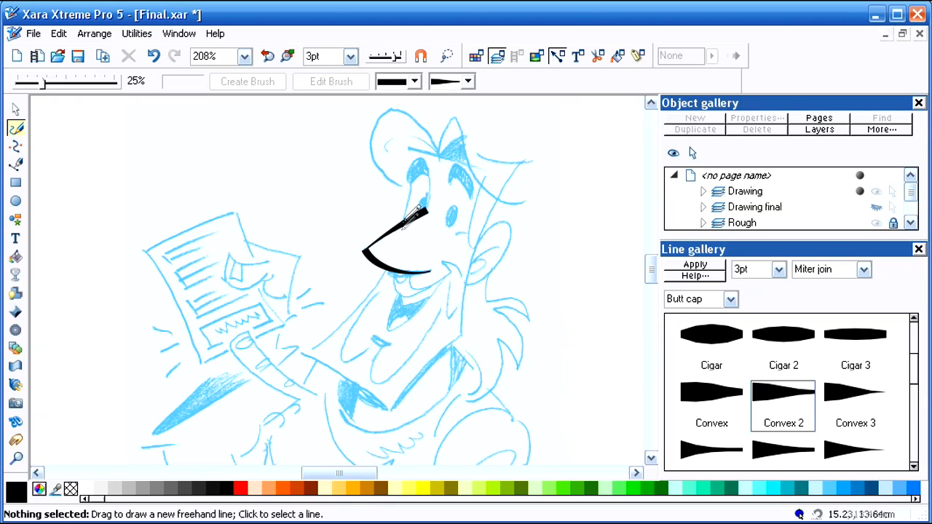
{"action": "mouse_move", "coordinate": [412, 182]}
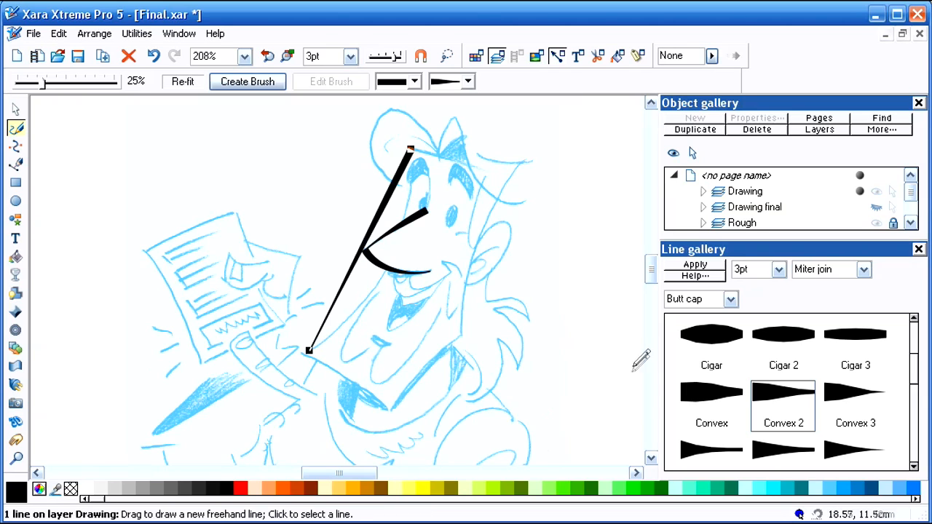
{"action": "mouse_move", "coordinate": [16, 146]}
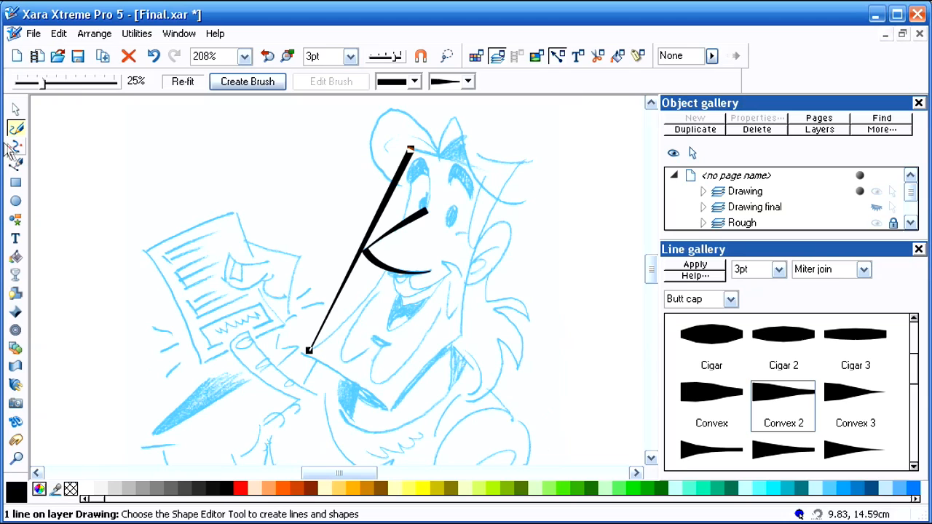
Drag the middle of the long hat-to-hand stroke with the Shape Editor to curve it
{"action": "left_click", "coordinate": [15, 147]}
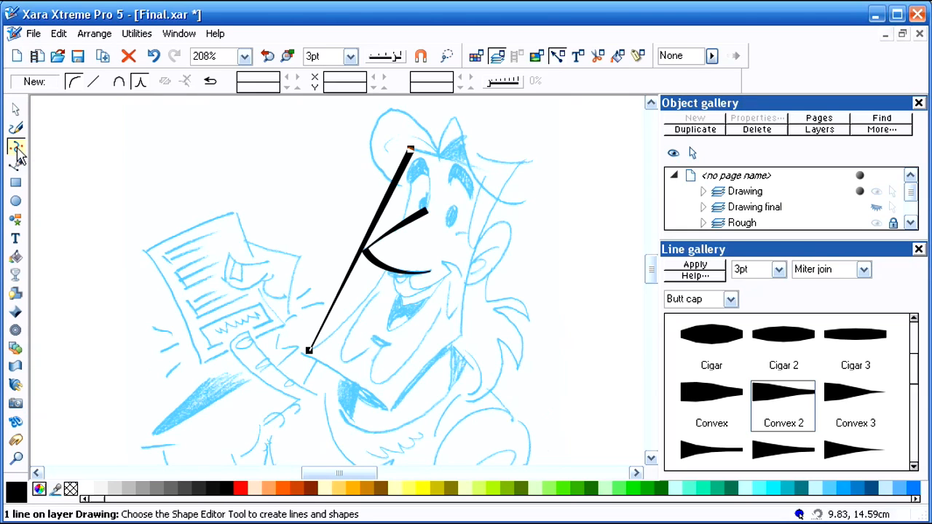
{"action": "left_click", "coordinate": [16, 146]}
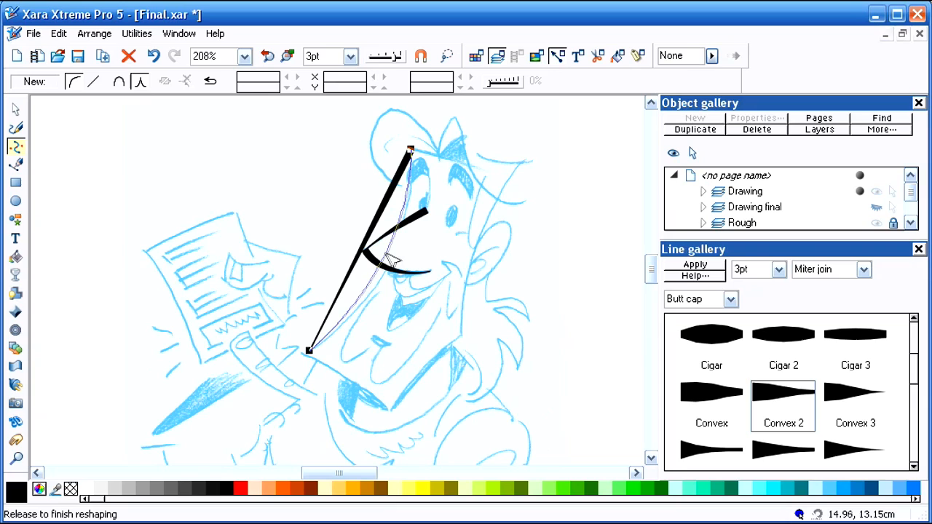
{"action": "left_click_drag", "start_coordinate": [394, 259], "coordinate": [393, 269]}
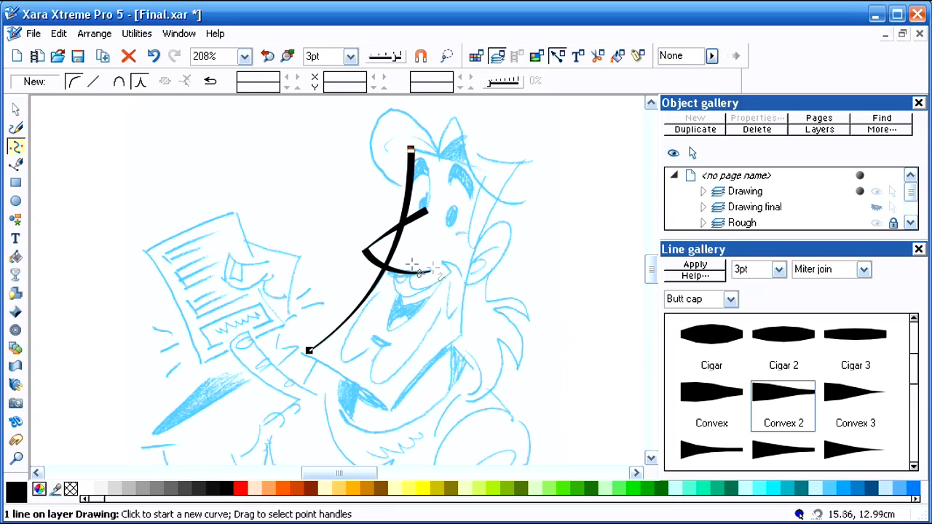
Reverse the long face stroke's path so its Convex 2 taper flips
{"action": "left_click", "coordinate": [14, 109]}
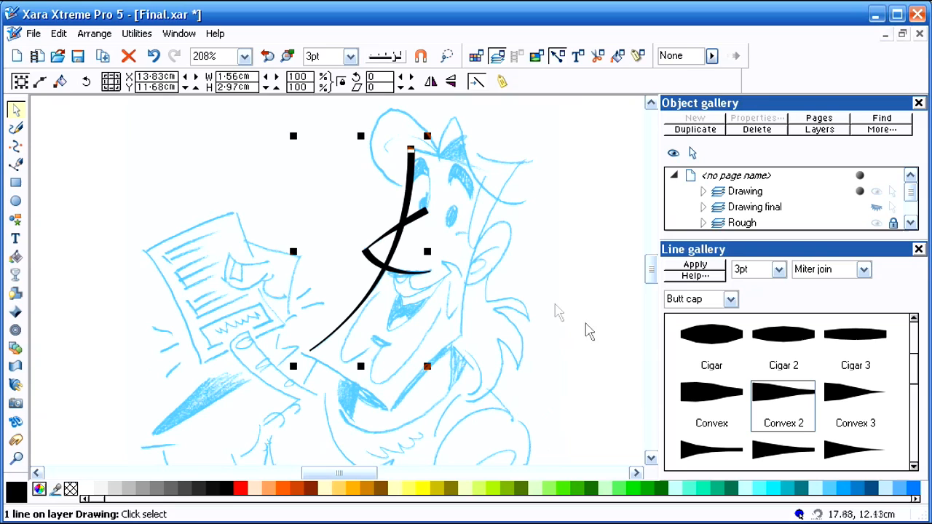
{"action": "left_click", "coordinate": [16, 146]}
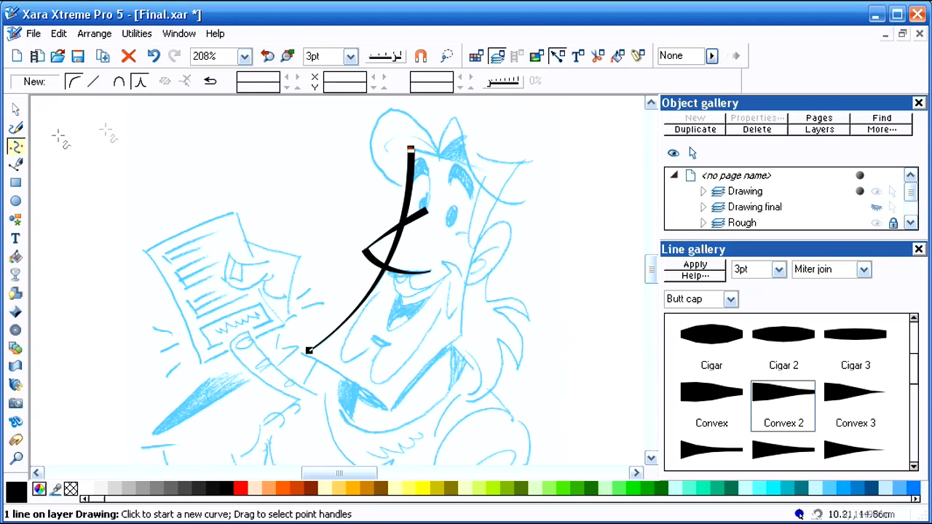
{"action": "mouse_move", "coordinate": [415, 153]}
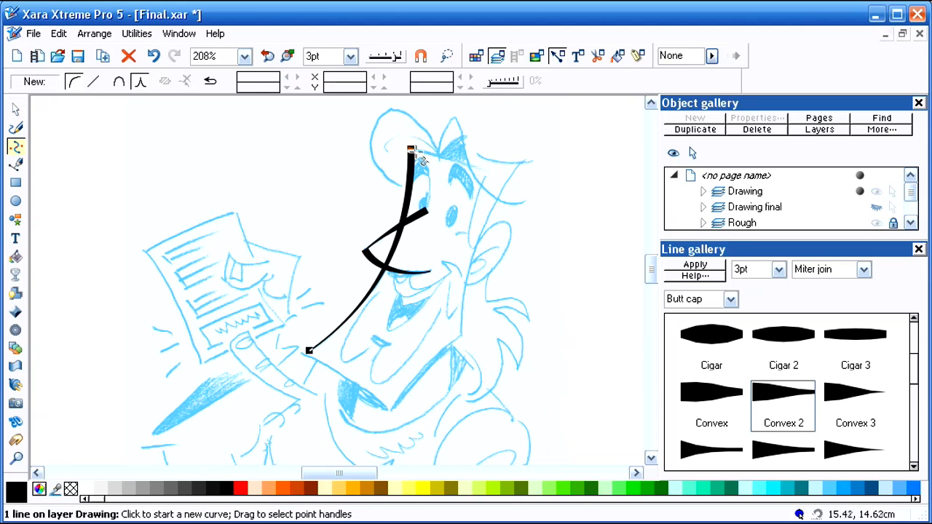
{"action": "mouse_move", "coordinate": [210, 81]}
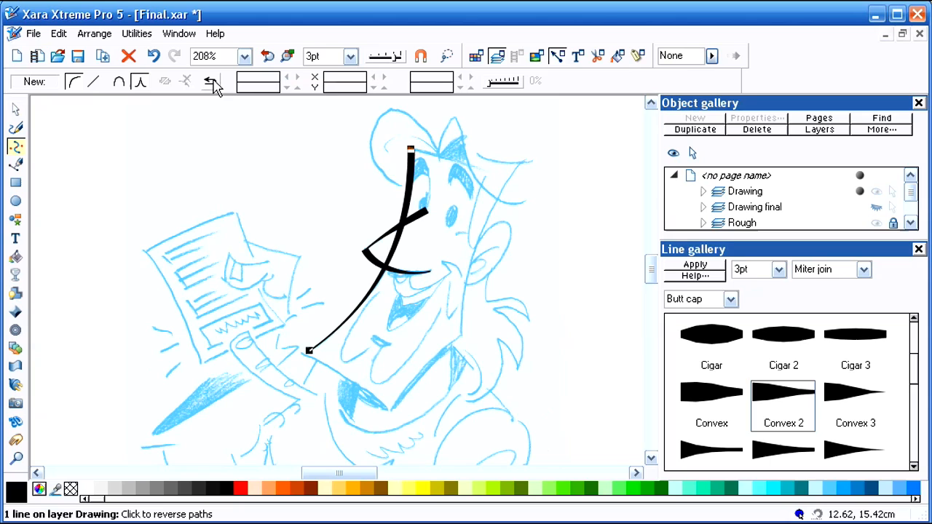
{"action": "left_click", "coordinate": [209, 80]}
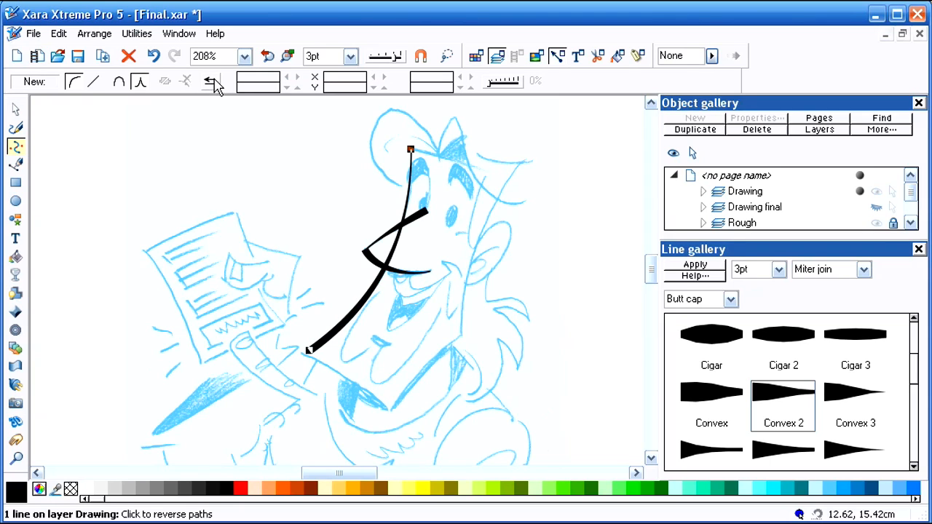
{"action": "left_click", "coordinate": [211, 81]}
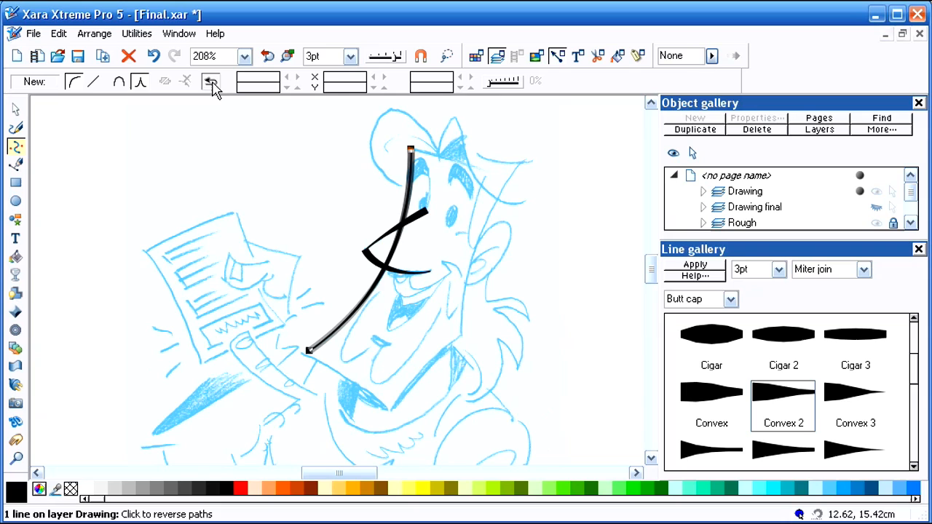
{"action": "left_click", "coordinate": [210, 81]}
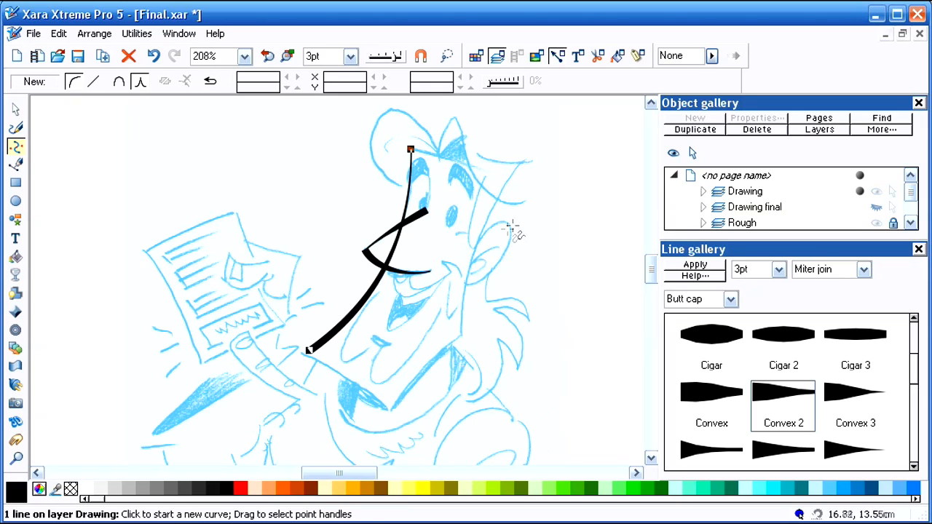
{"action": "left_click", "coordinate": [16, 128]}
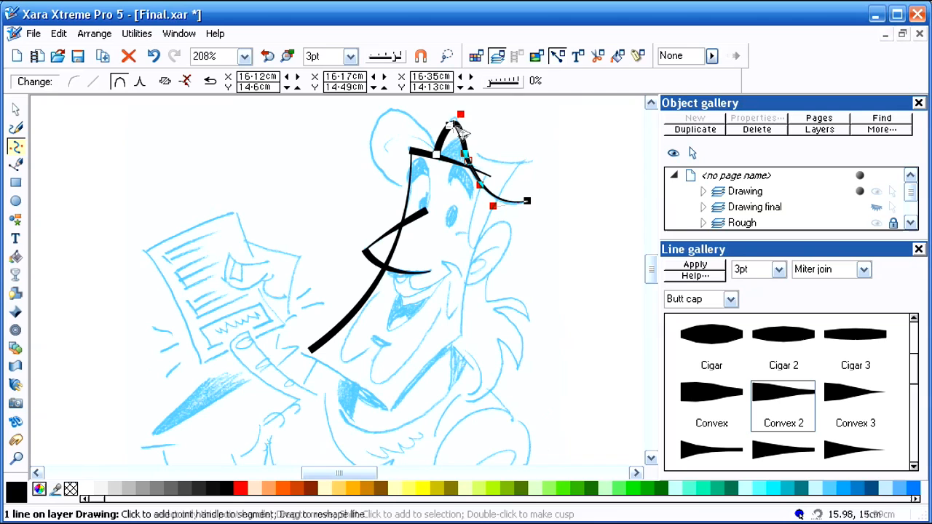
Select the reshaped cap curve on top of the head
{"action": "left_click", "coordinate": [15, 110]}
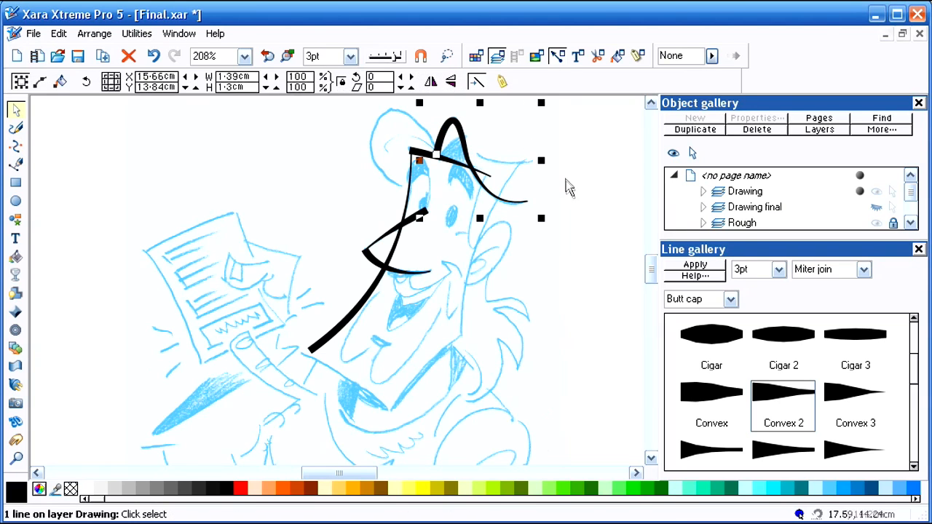
{"action": "left_click", "coordinate": [15, 127]}
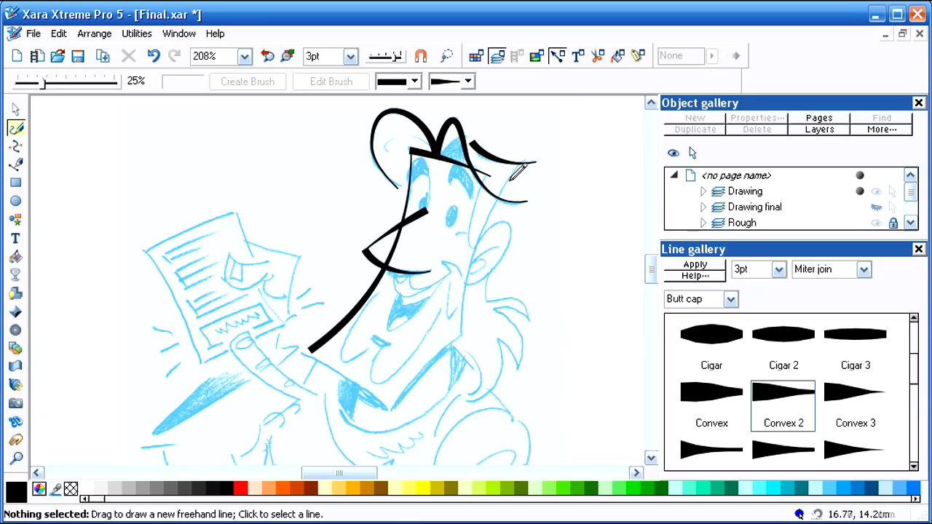
Draw the right cheek stroke down to the chin and reshape the cheek and jaw curves to follow the sketch
{"action": "left_click_drag", "start_coordinate": [517, 168], "coordinate": [463, 335]}
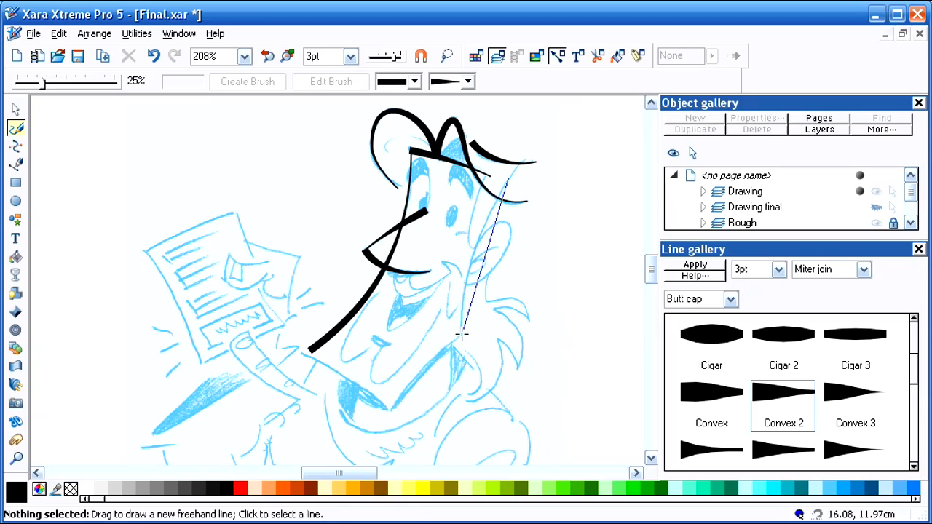
{"action": "left_click_drag", "start_coordinate": [462, 335], "coordinate": [393, 408]}
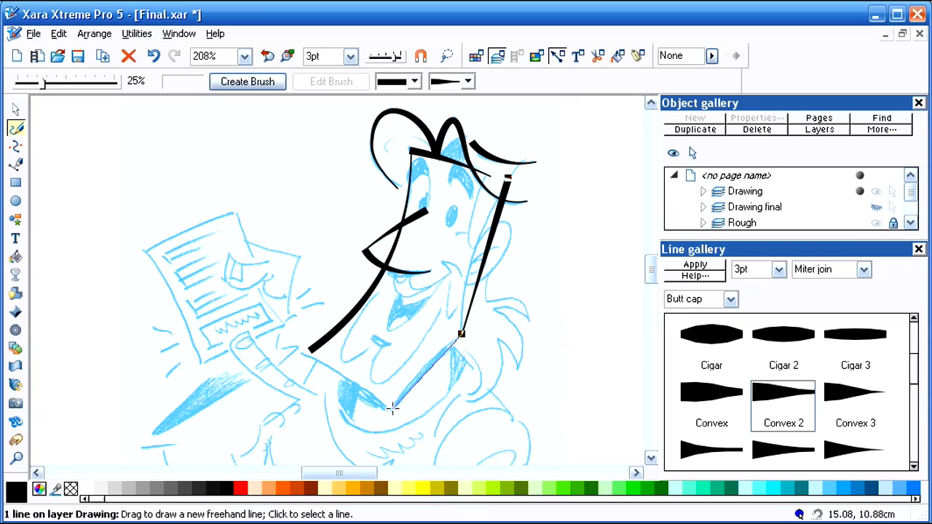
{"action": "left_click_drag", "start_coordinate": [462, 334], "coordinate": [392, 408]}
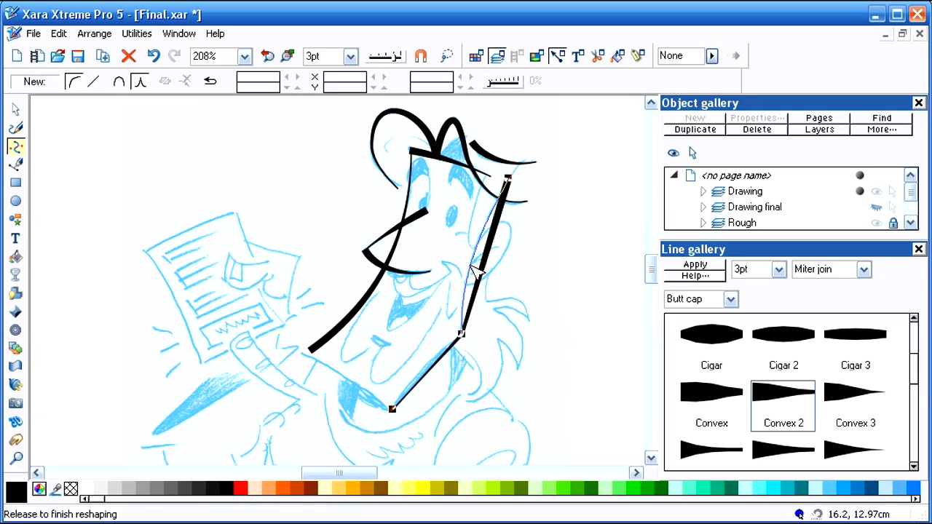
{"action": "left_click_drag", "start_coordinate": [473, 273], "coordinate": [426, 375]}
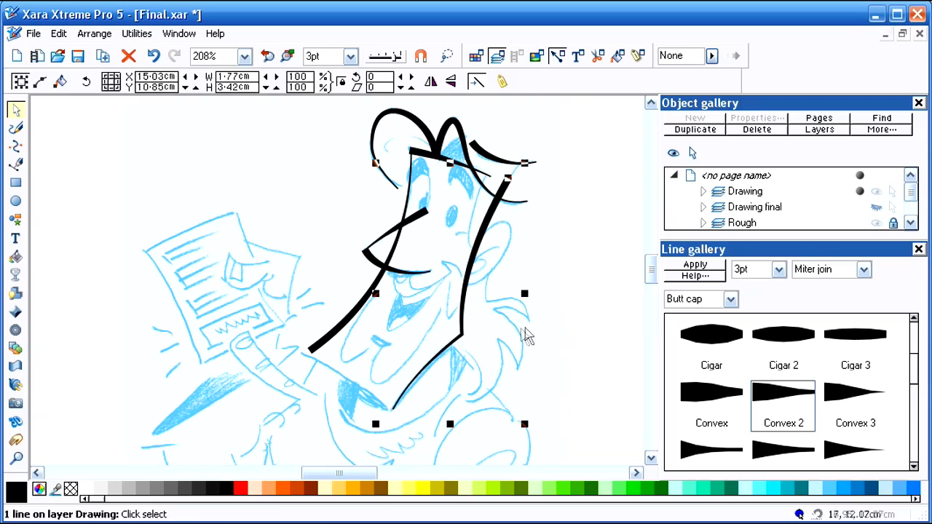
{"action": "left_click", "coordinate": [16, 146]}
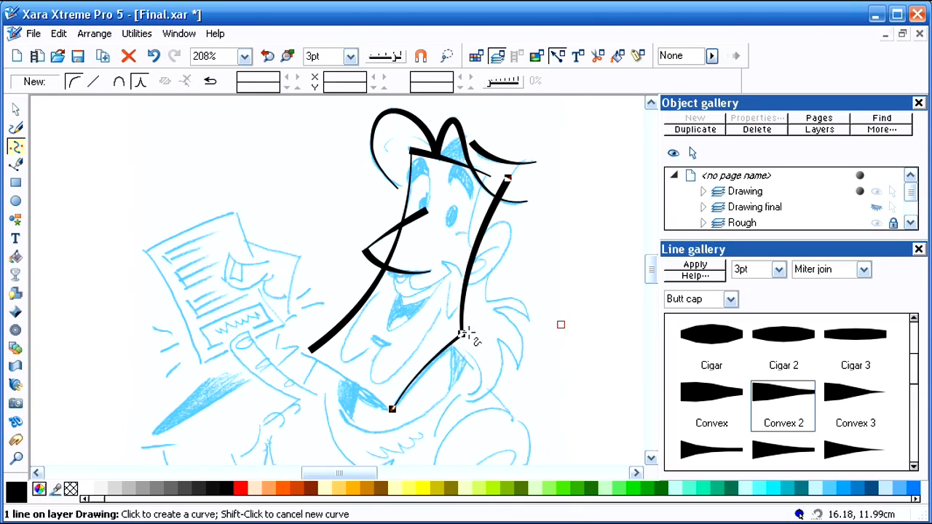
{"action": "left_click", "coordinate": [464, 335]}
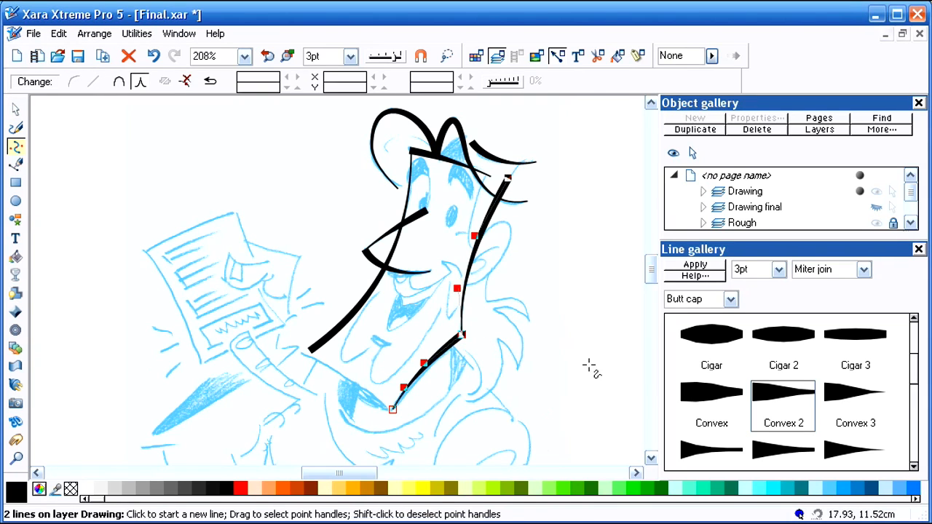
{"action": "left_click", "coordinate": [15, 128]}
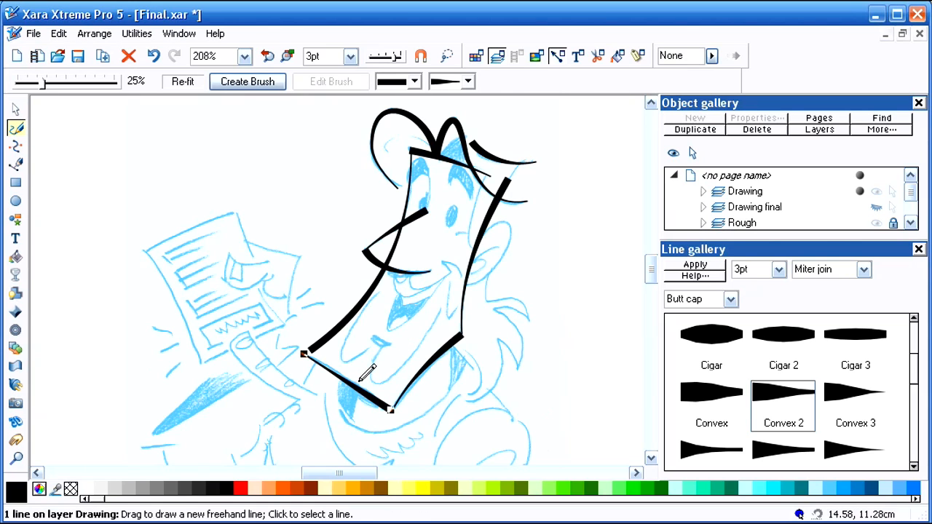
Select the jawline stroke running from the chin
{"action": "left_click", "coordinate": [356, 375]}
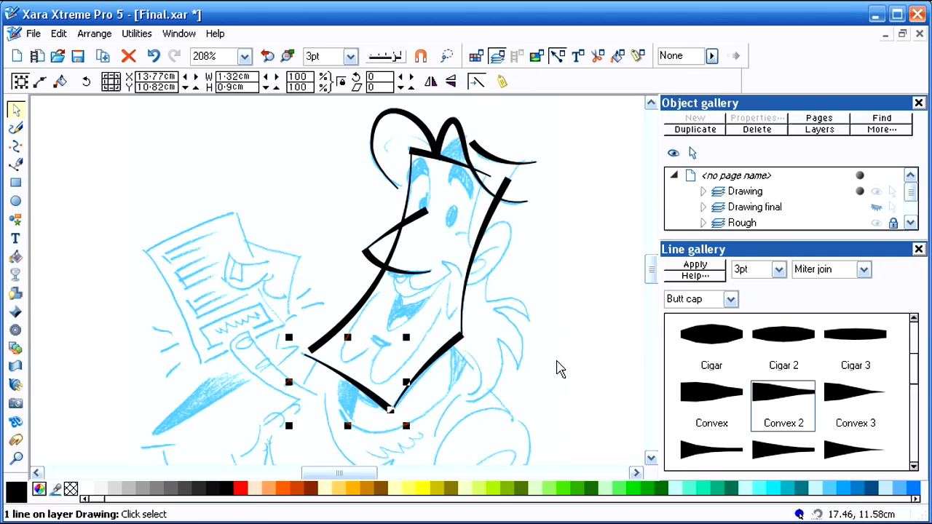
{"action": "left_click", "coordinate": [16, 129]}
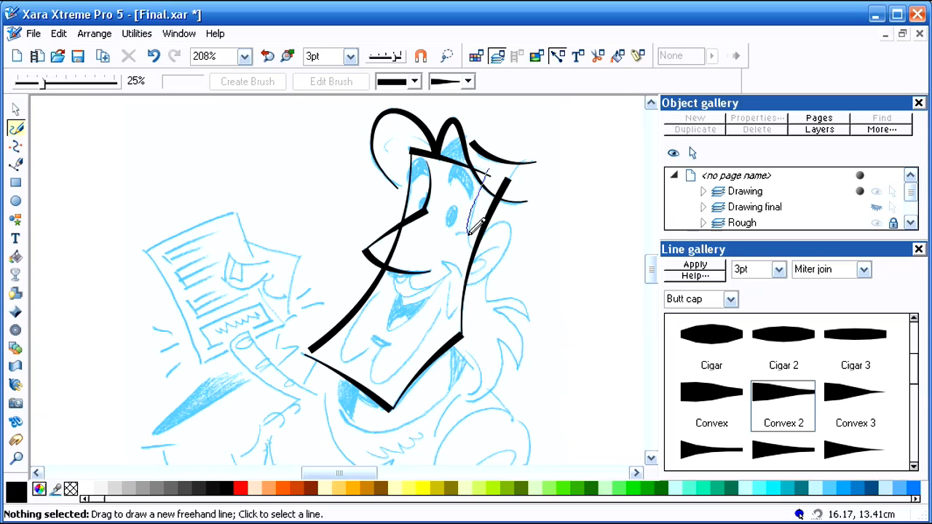
Draw a curved hair strand beside the ear, then select and reshape it
{"action": "left_click_drag", "start_coordinate": [488, 171], "coordinate": [517, 237]}
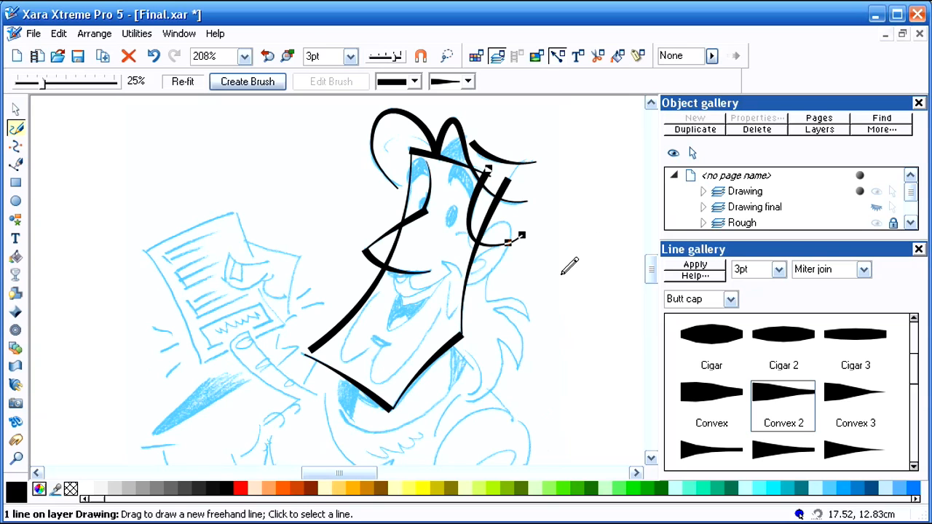
{"action": "left_click", "coordinate": [13, 109]}
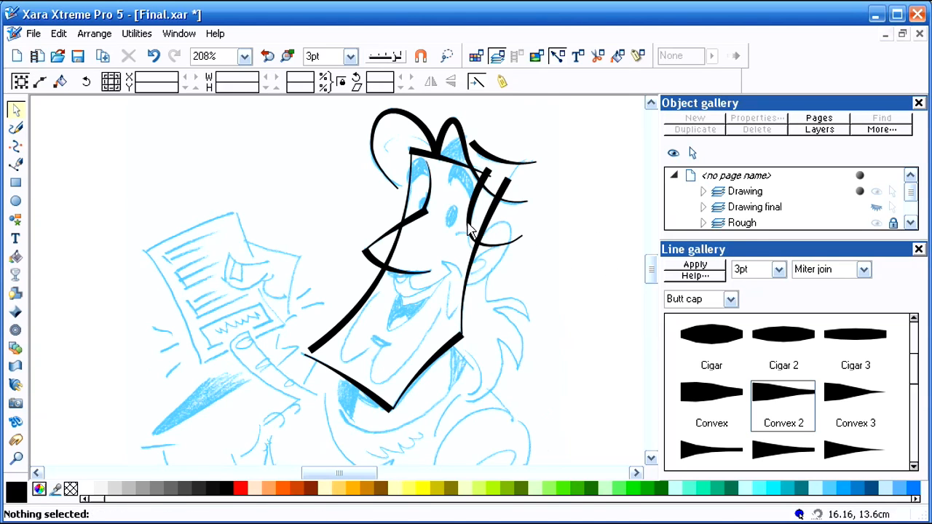
{"action": "left_click", "coordinate": [488, 219]}
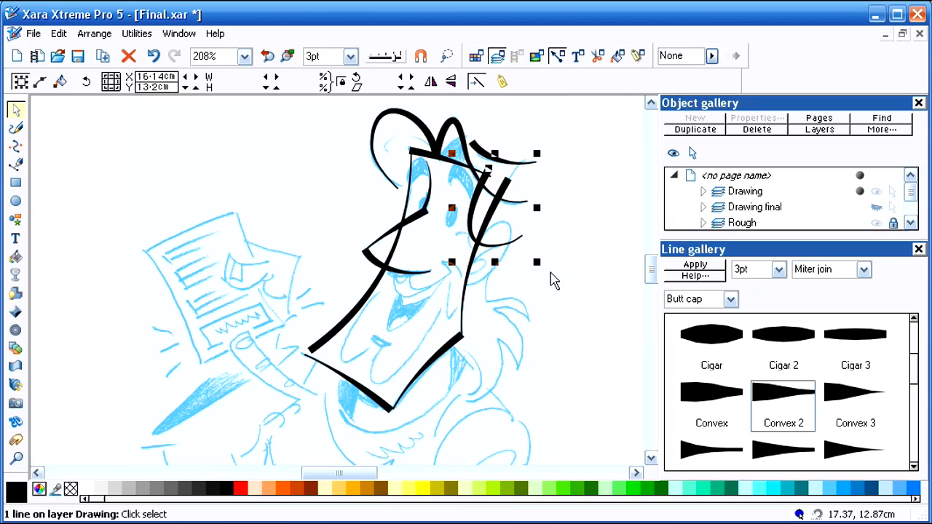
{"action": "left_click", "coordinate": [16, 128]}
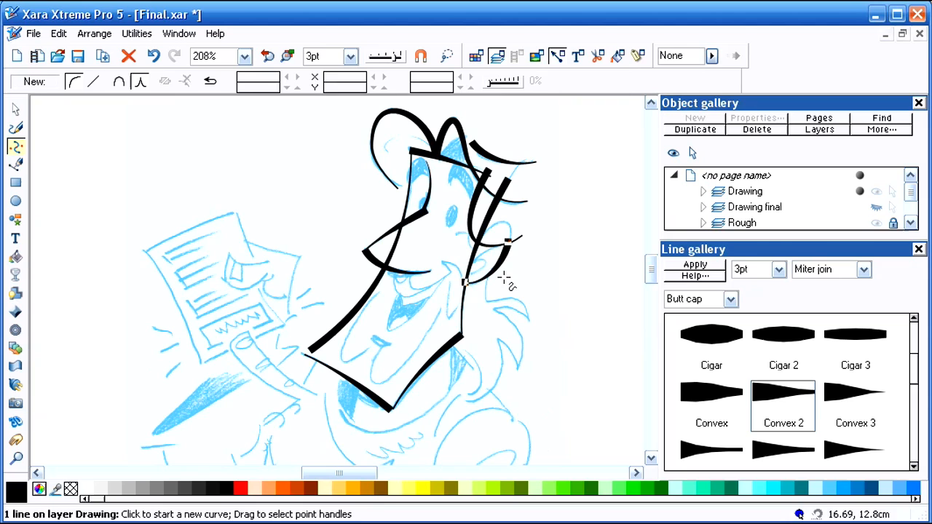
{"action": "left_click", "coordinate": [15, 109]}
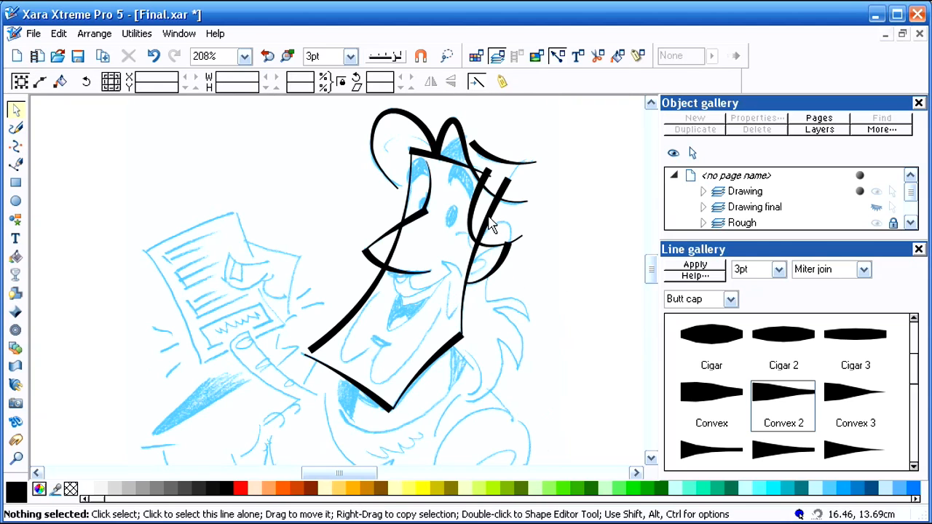
{"action": "left_click", "coordinate": [16, 127]}
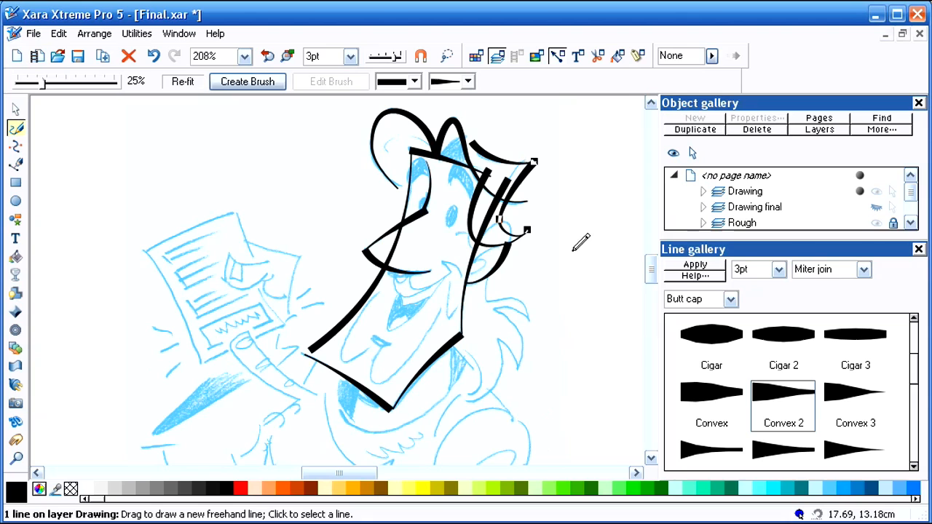
{"action": "left_click", "coordinate": [15, 146]}
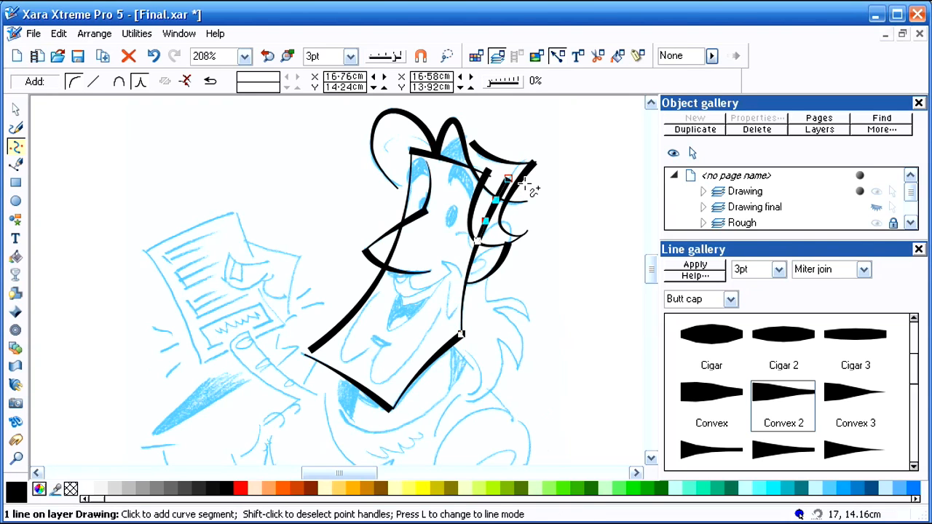
Select the right cheek line, then clear the selection
{"action": "left_click", "coordinate": [14, 109]}
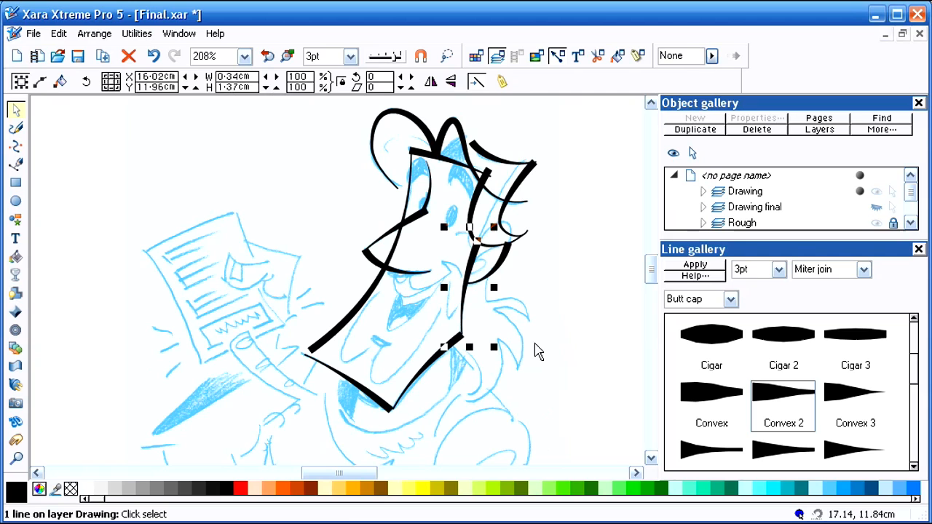
{"action": "left_click", "coordinate": [539, 302]}
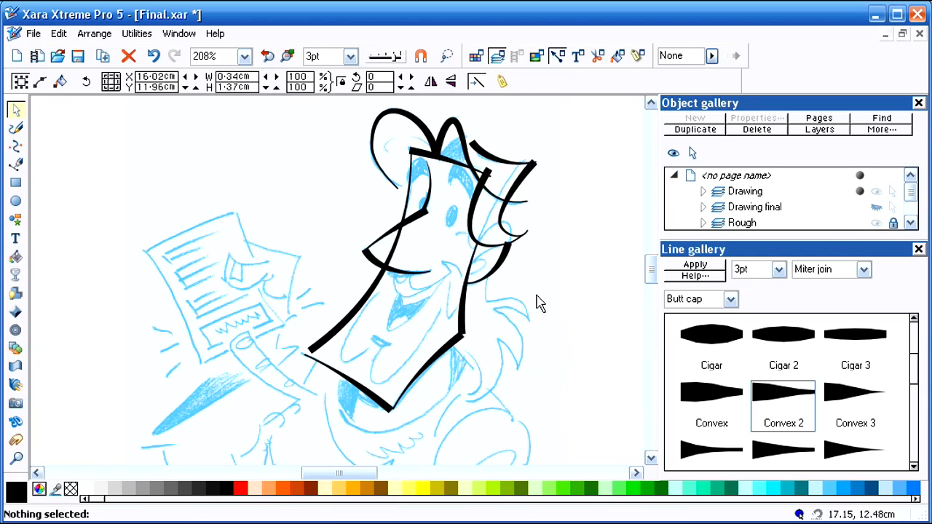
{"action": "left_click", "coordinate": [15, 127]}
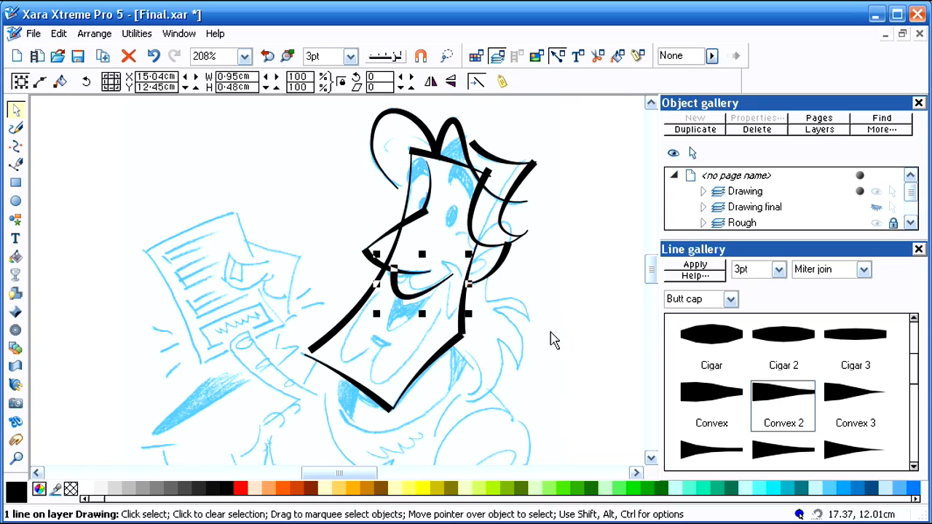
Draw a short freehand stroke at the corner of the smile
{"action": "left_click", "coordinate": [14, 127]}
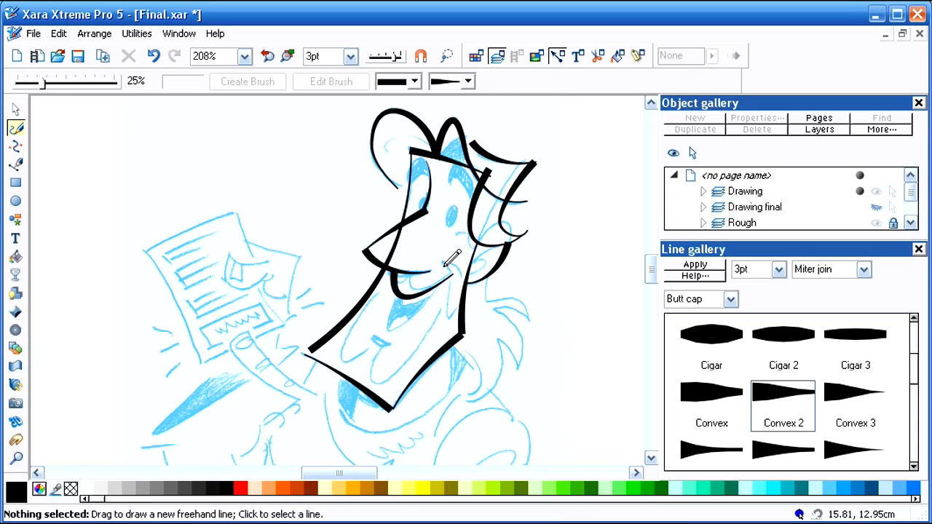
{"action": "left_click", "coordinate": [451, 273]}
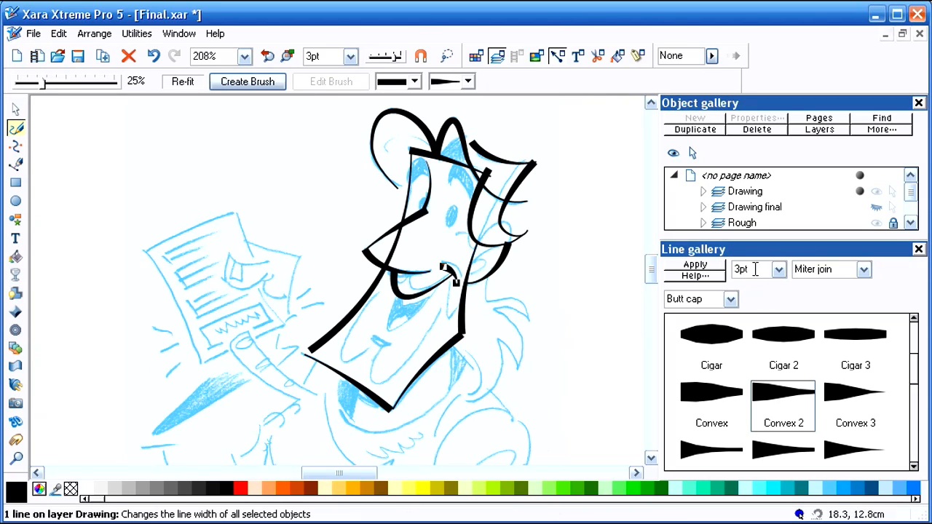